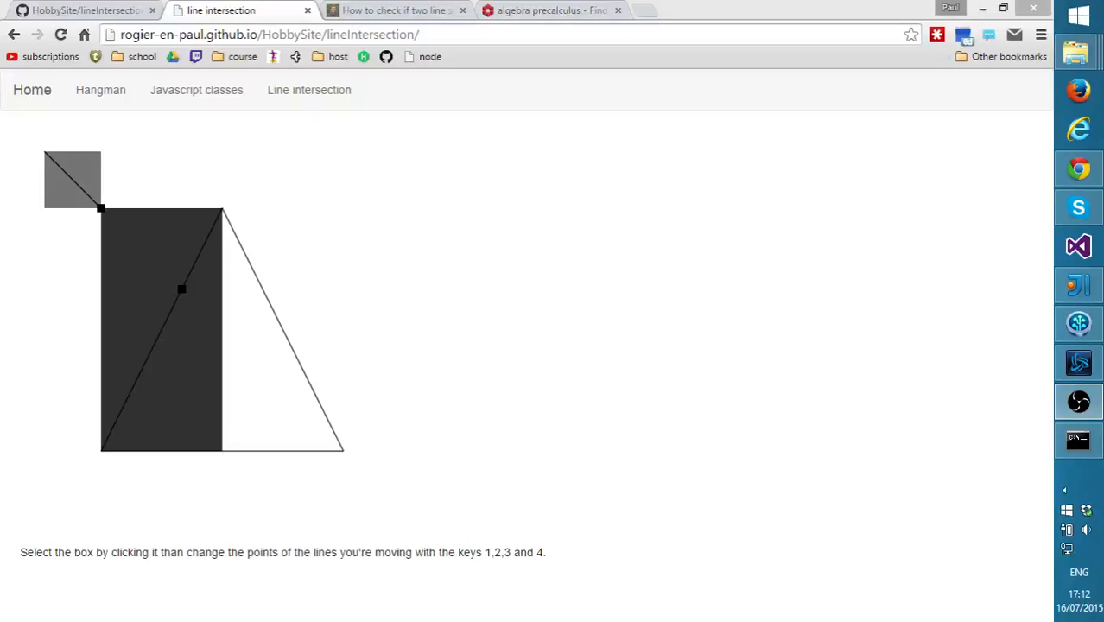
pyautogui.moveTo(550, 365)
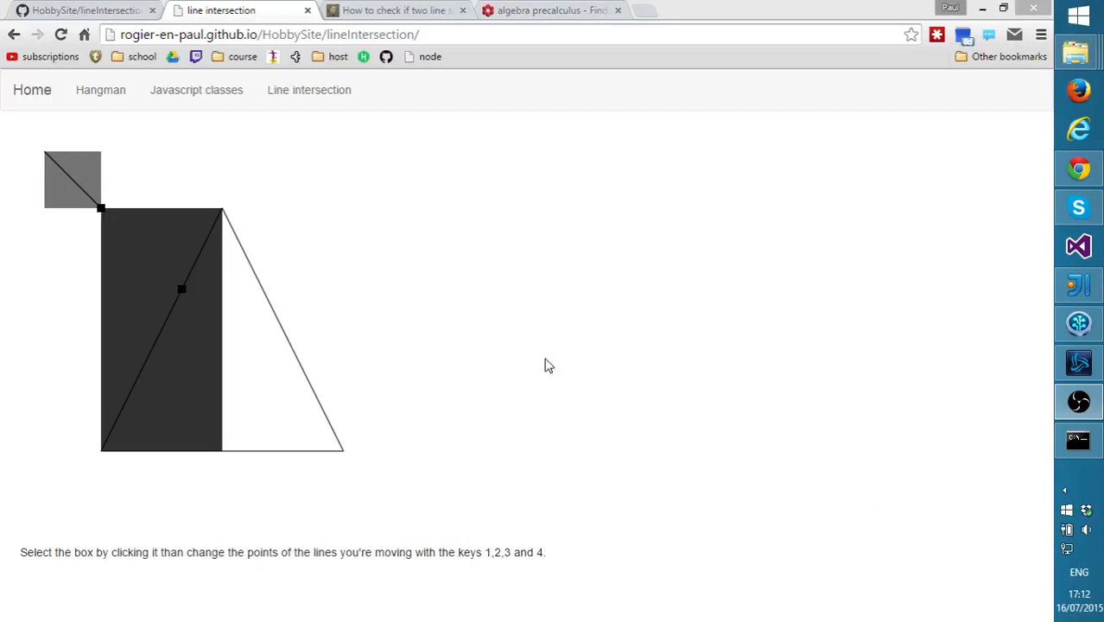
pyautogui.moveTo(739, 292)
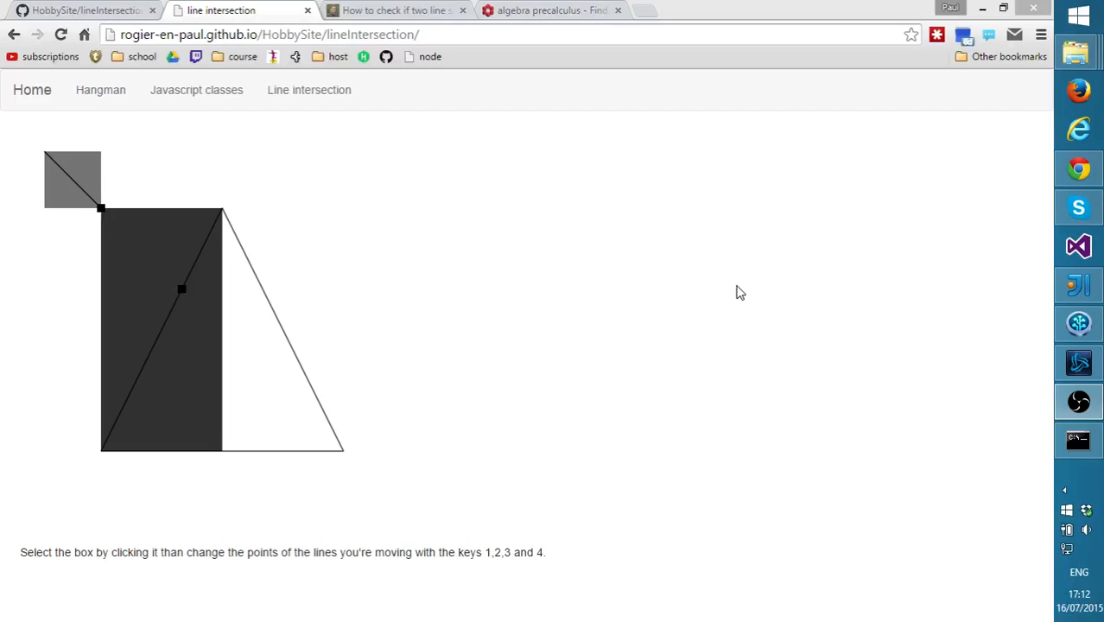
pyautogui.moveTo(740, 273)
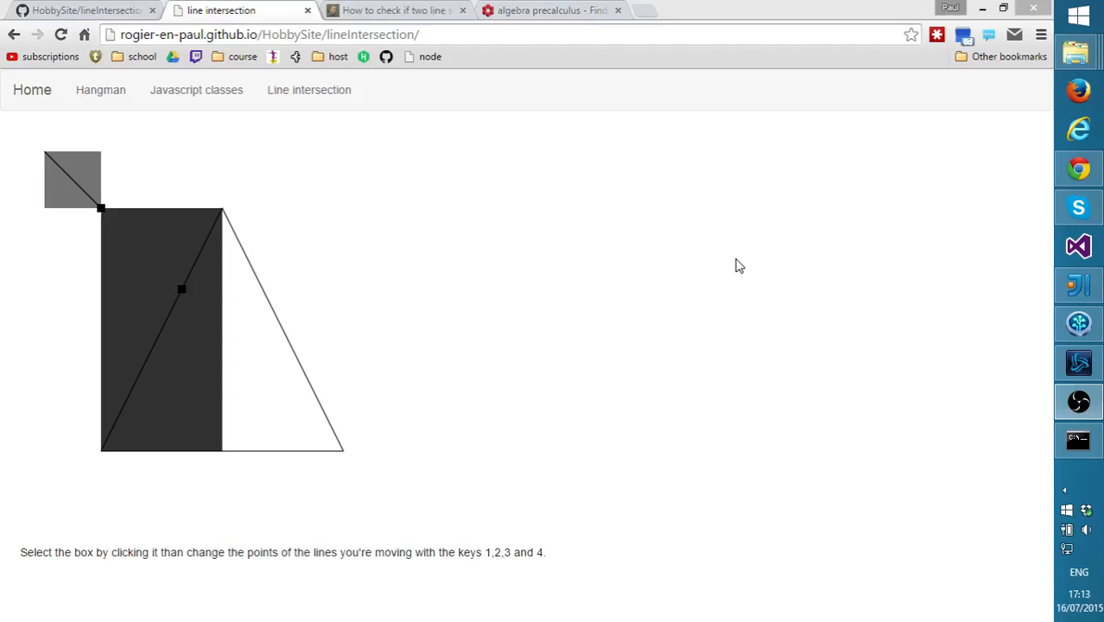
pyautogui.moveTo(457, 204)
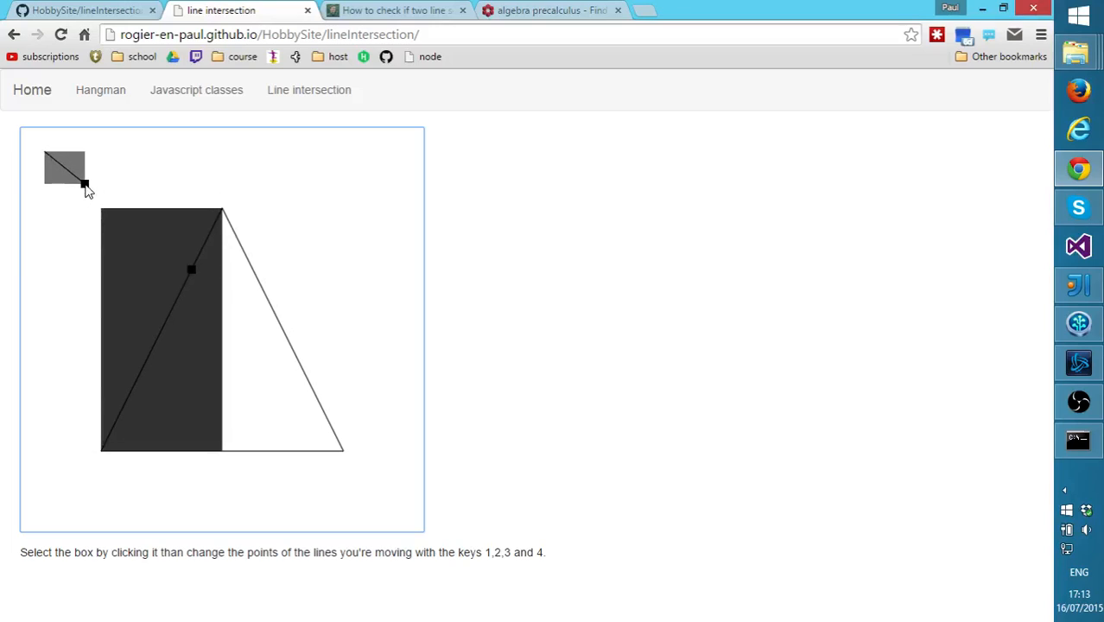
# Swing the short line's endpoint down and across so the two lines intersect
pyautogui.moveTo(83, 183); pyautogui.dragTo(42, 349)
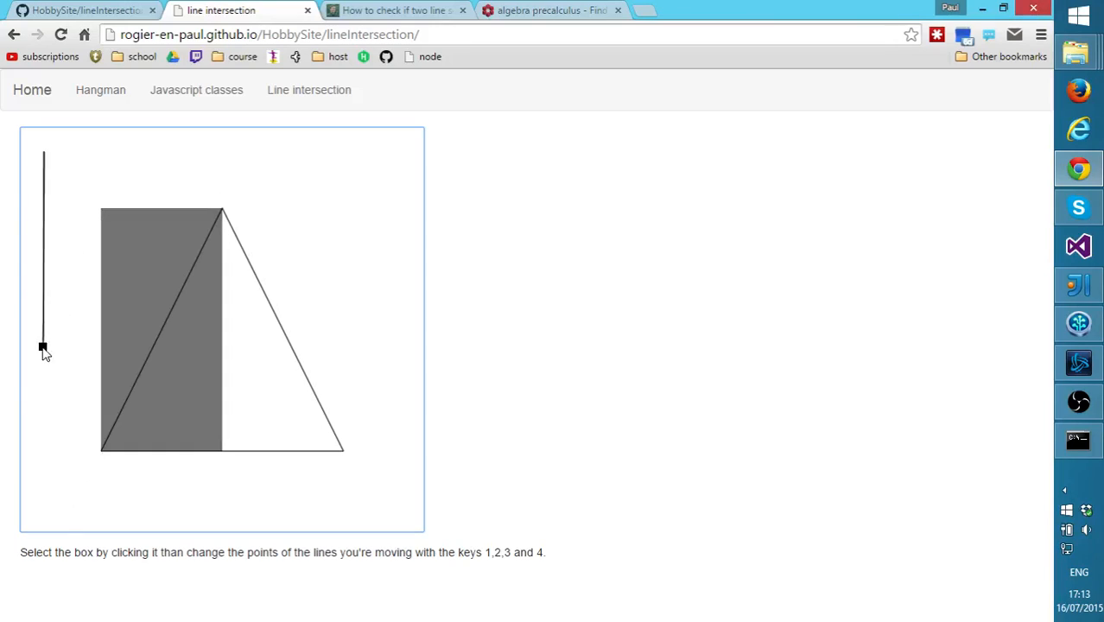
pyautogui.moveTo(43, 349); pyautogui.dragTo(315, 169)
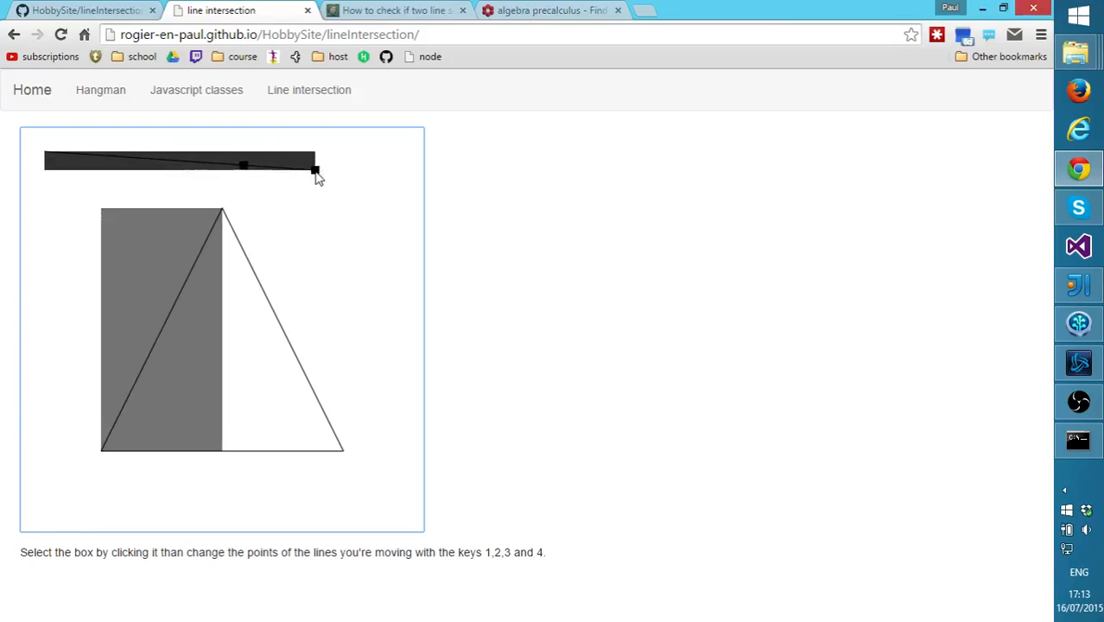
pyautogui.moveTo(314, 171); pyautogui.dragTo(166, 159)
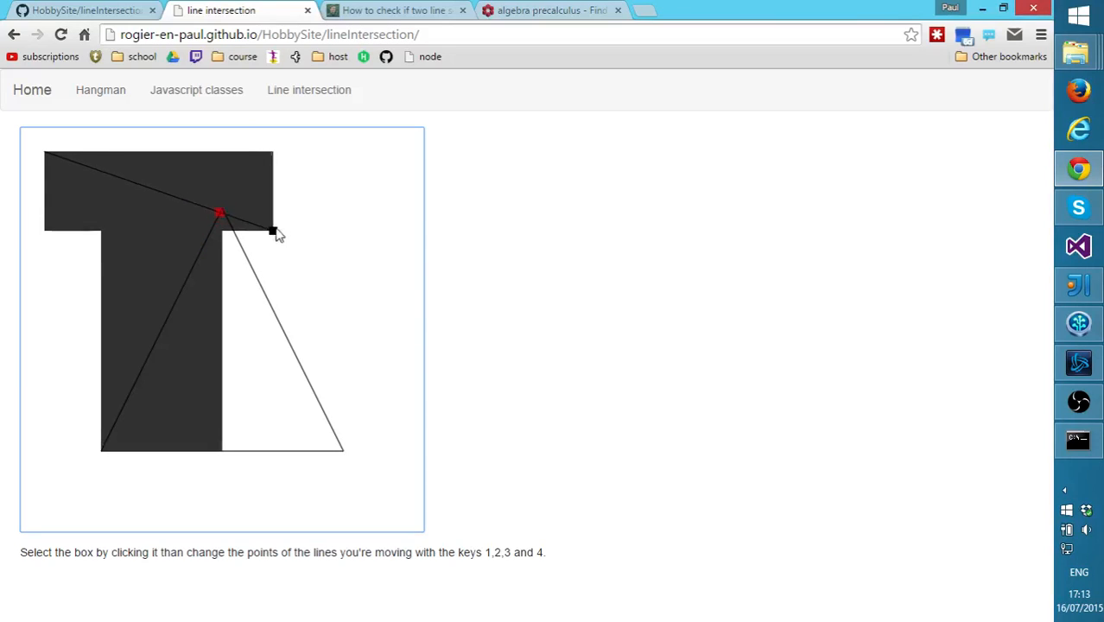
# Reposition the other endpoints so the lines cross again with the red intersection point shown
pyautogui.moveTo(273, 232); pyautogui.dragTo(110, 500)
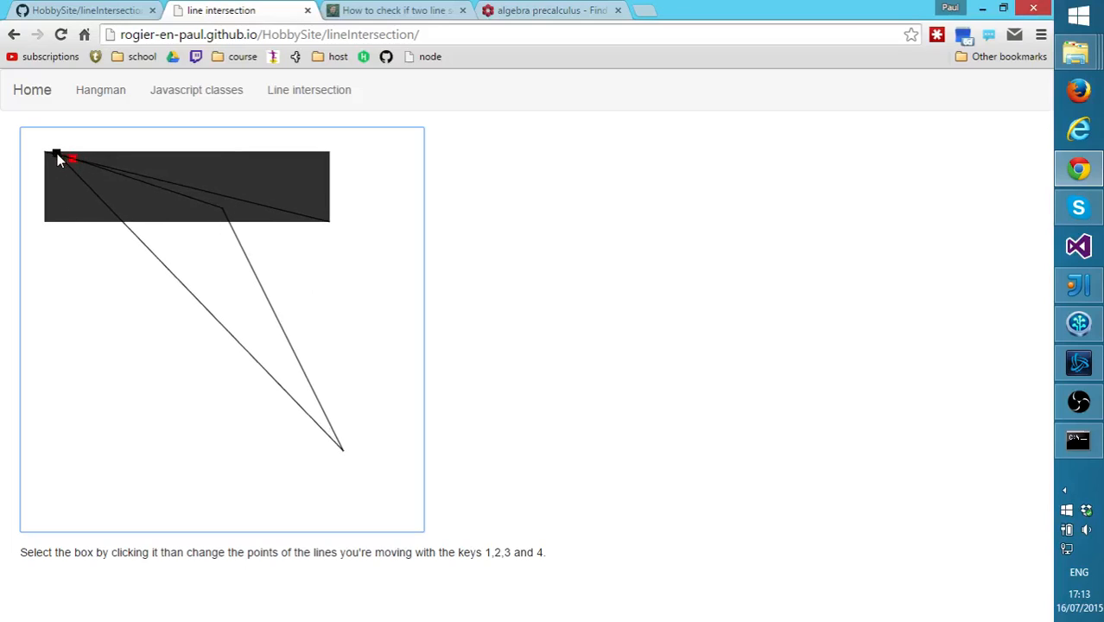
pyautogui.moveTo(60, 157); pyautogui.dragTo(325, 221)
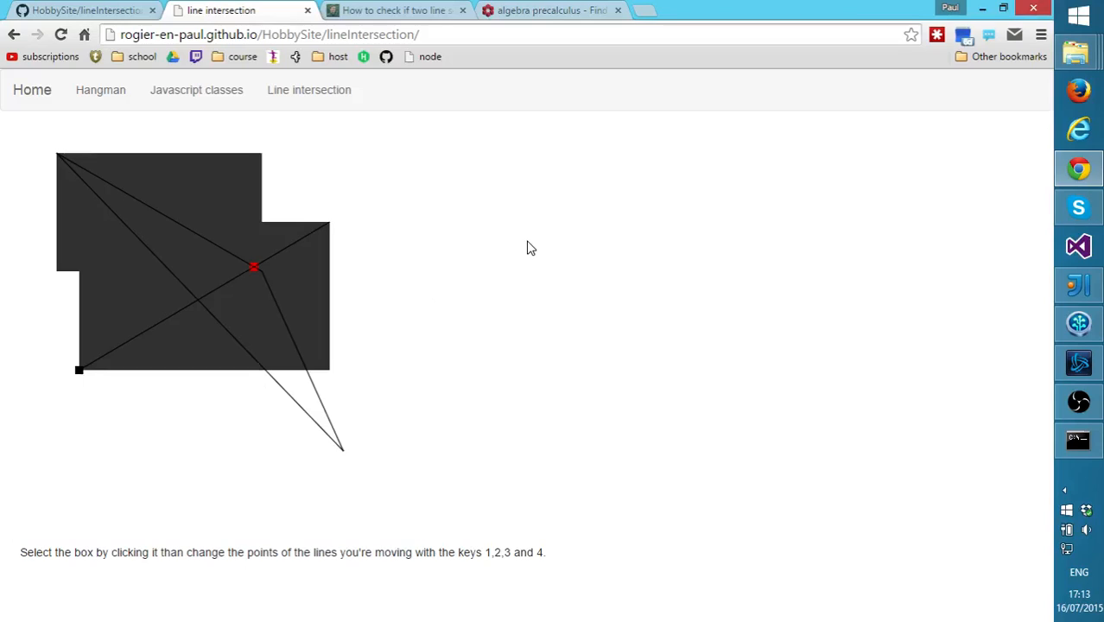
pyautogui.moveTo(535, 11)
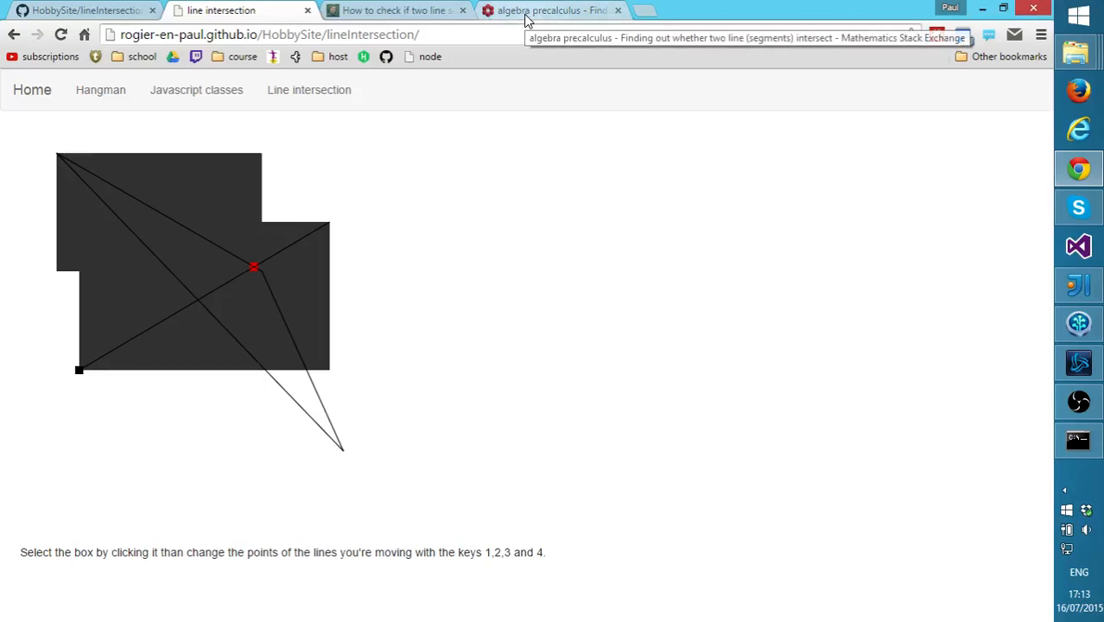
# Bring up the Martin Thoma two-segment intersection article and scroll down to its demo
pyautogui.click(551, 10)
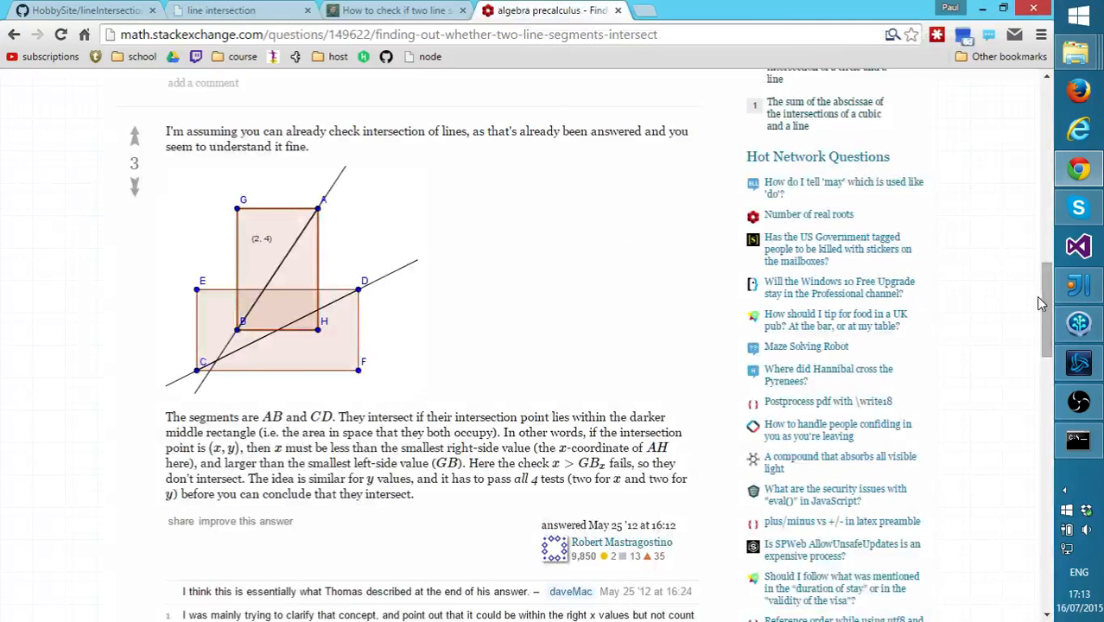
pyautogui.scroll(3)
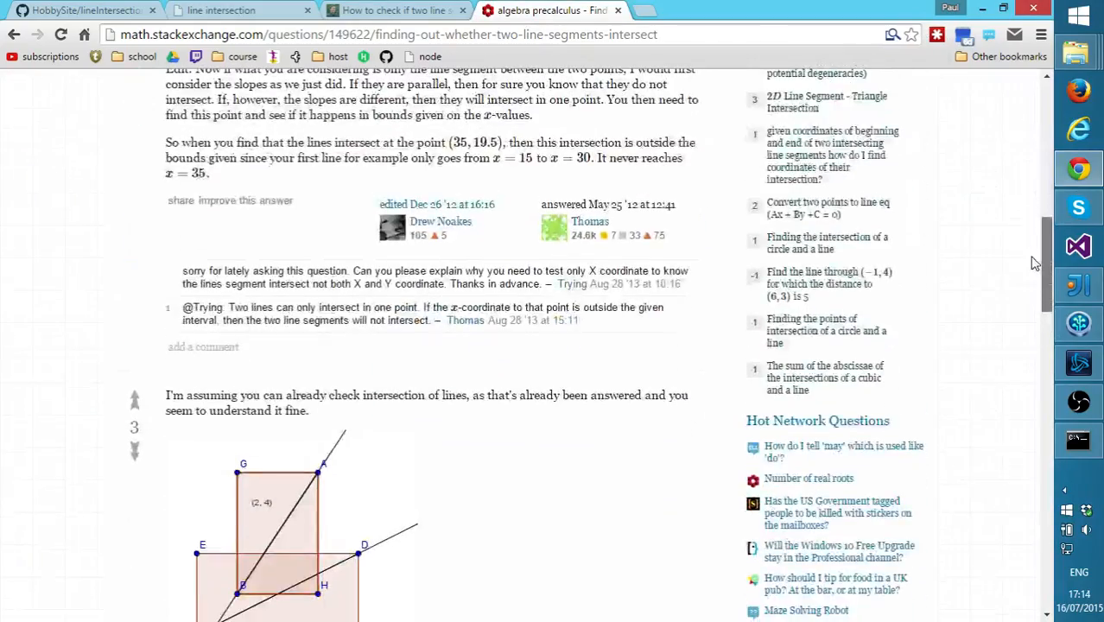
pyautogui.click(392, 10)
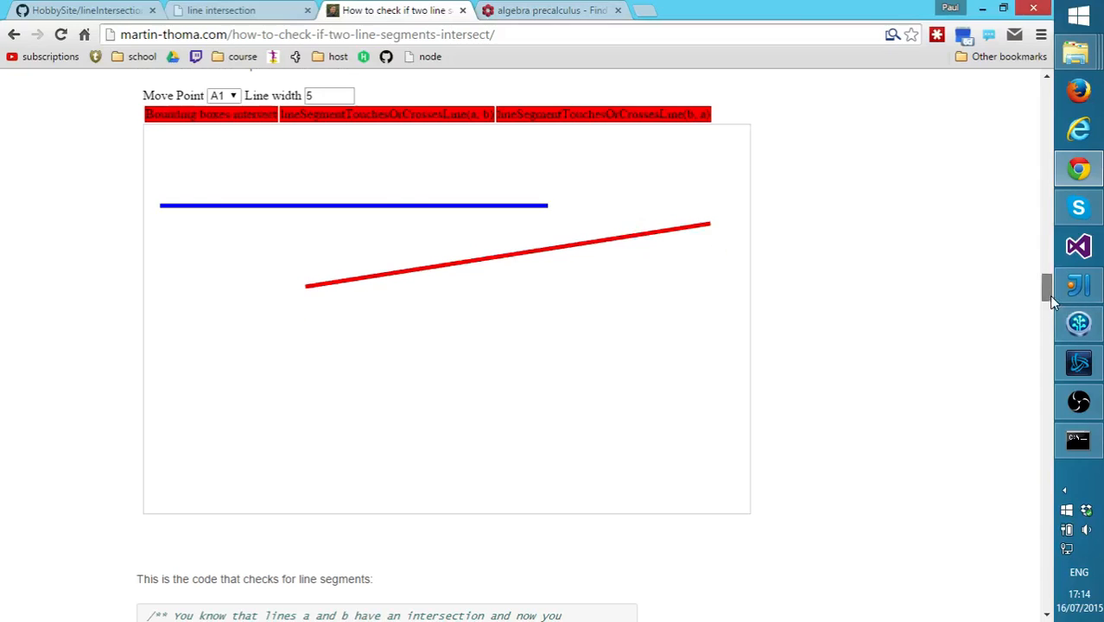
pyautogui.scroll(3)
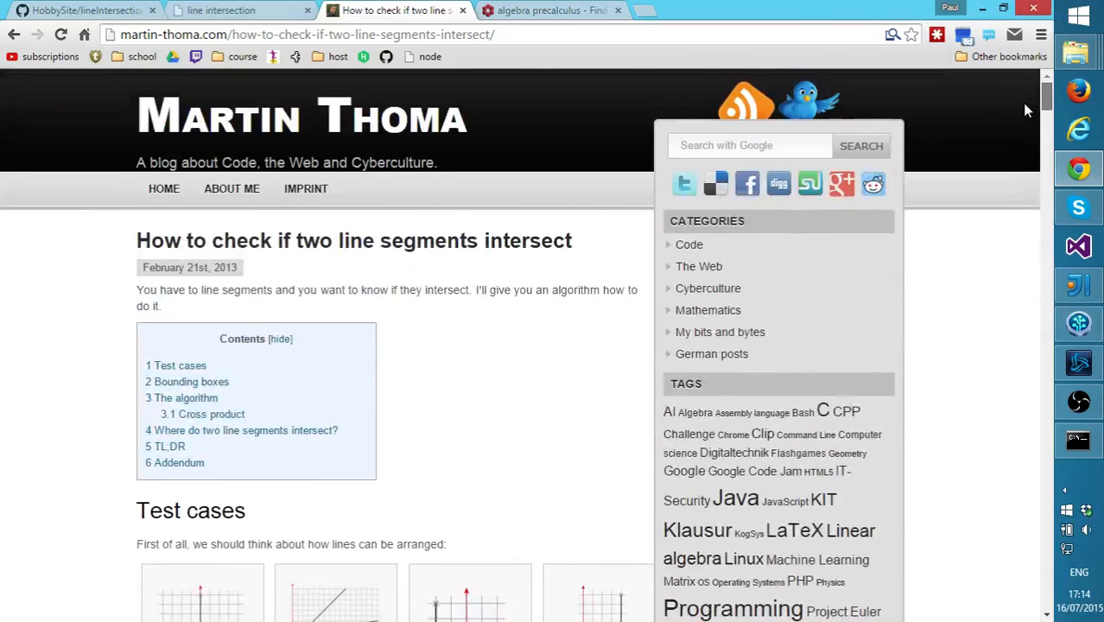
pyautogui.scroll(-3)
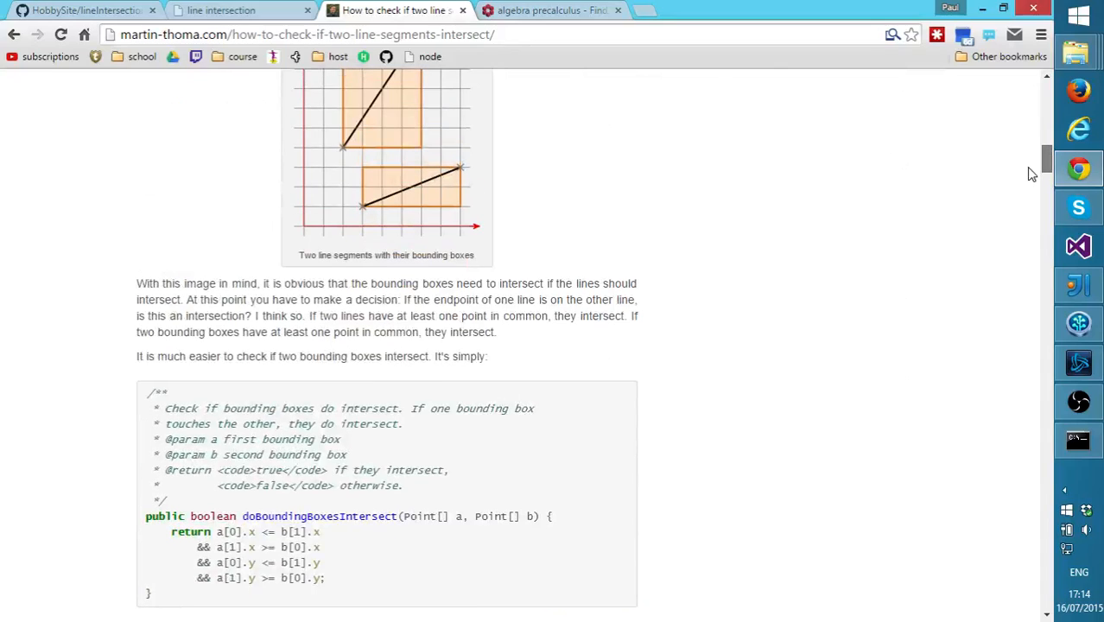
pyautogui.scroll(-3)
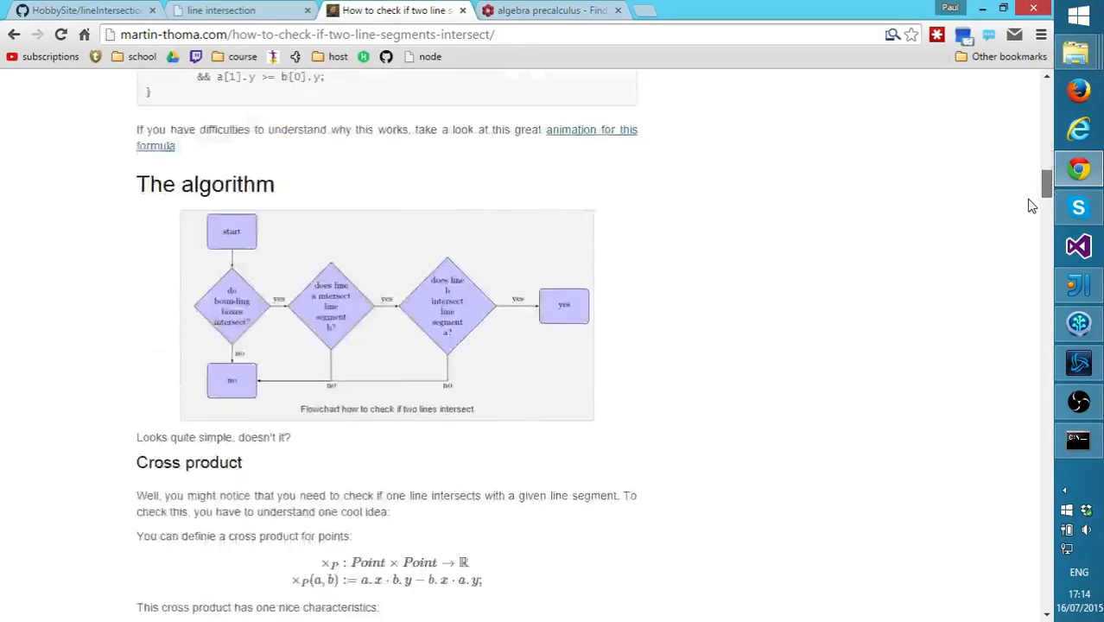
pyautogui.scroll(-3)
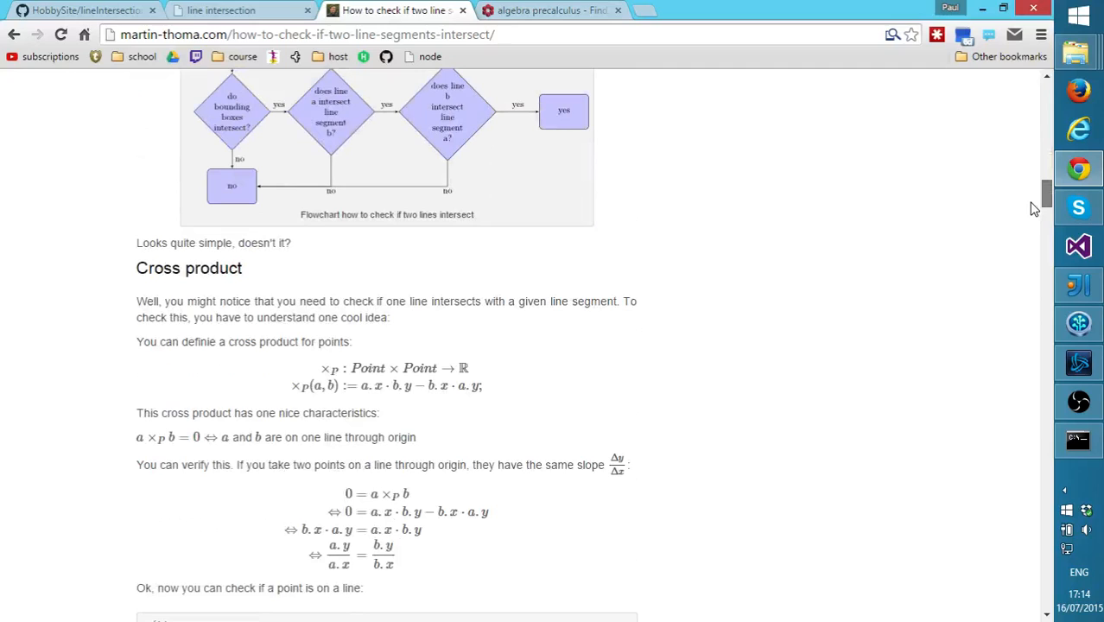
pyautogui.scroll(-3)
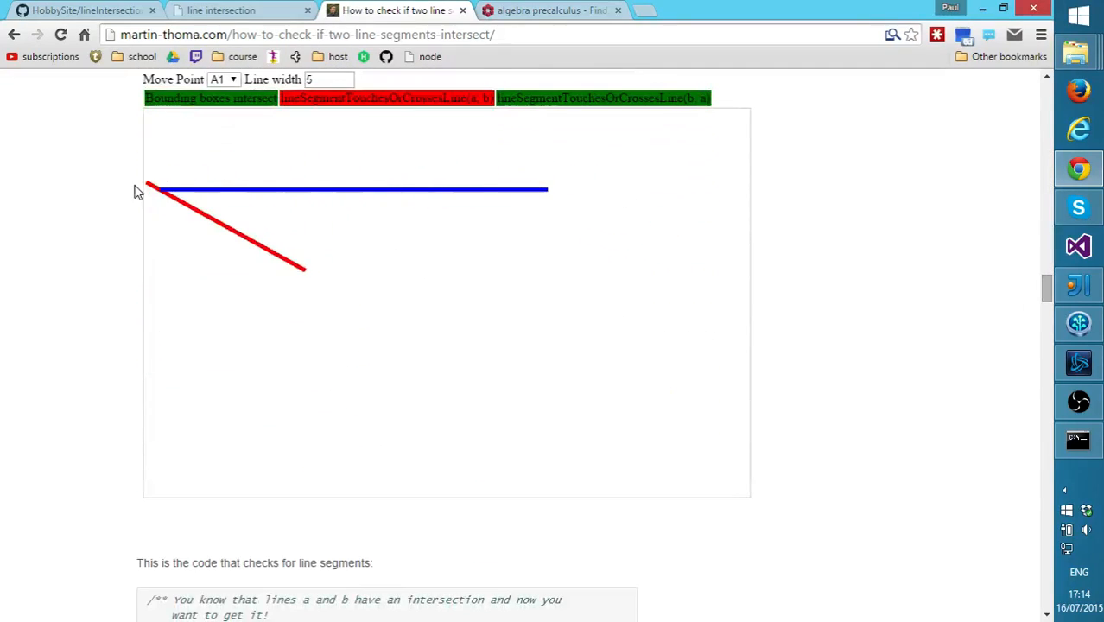
# Move the red segment's endpoint so it crosses the blue segment and all three checks pass
pyautogui.moveTo(147, 183); pyautogui.dragTo(178, 188)
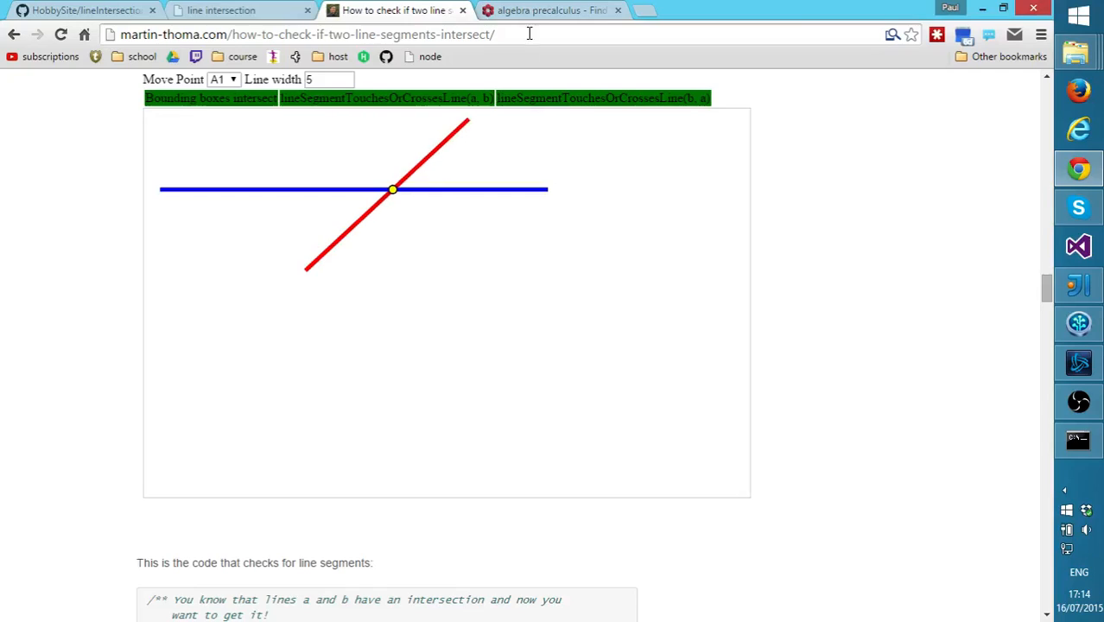
# Return to the Stack Exchange answer and select the paragraph explaining the AB/CD rectangle test
pyautogui.click(550, 10)
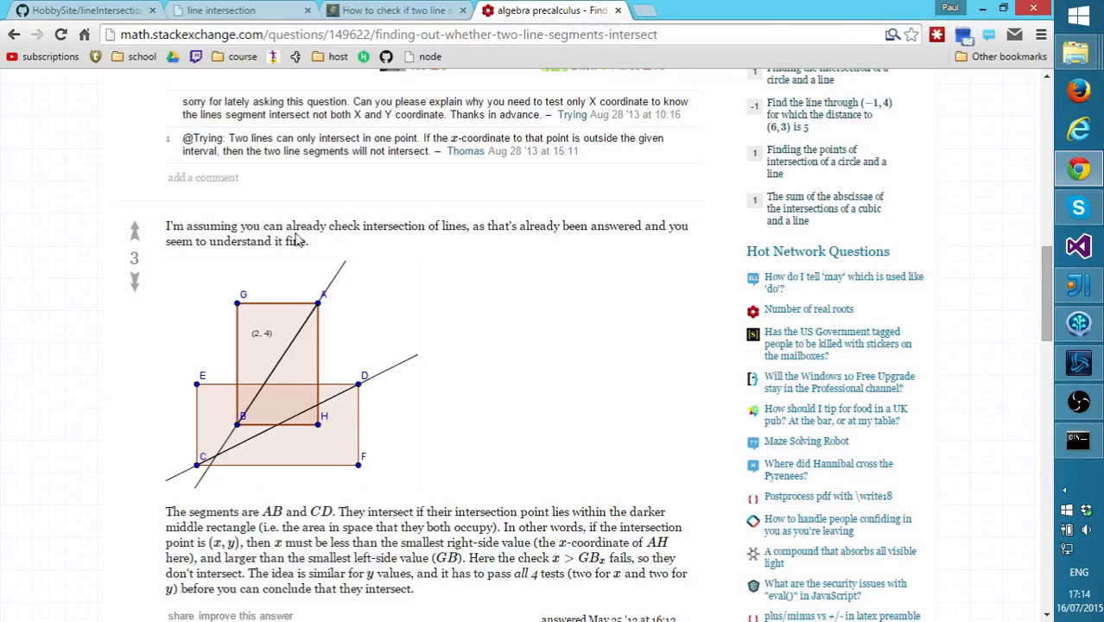
pyautogui.moveTo(358, 391)
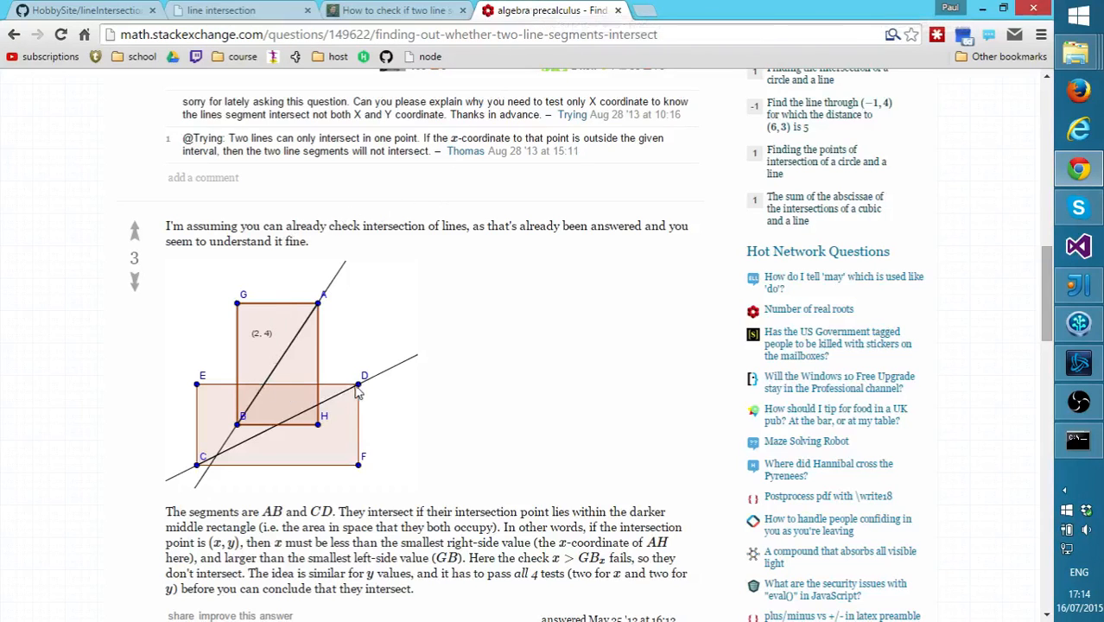
pyautogui.scroll(-3)
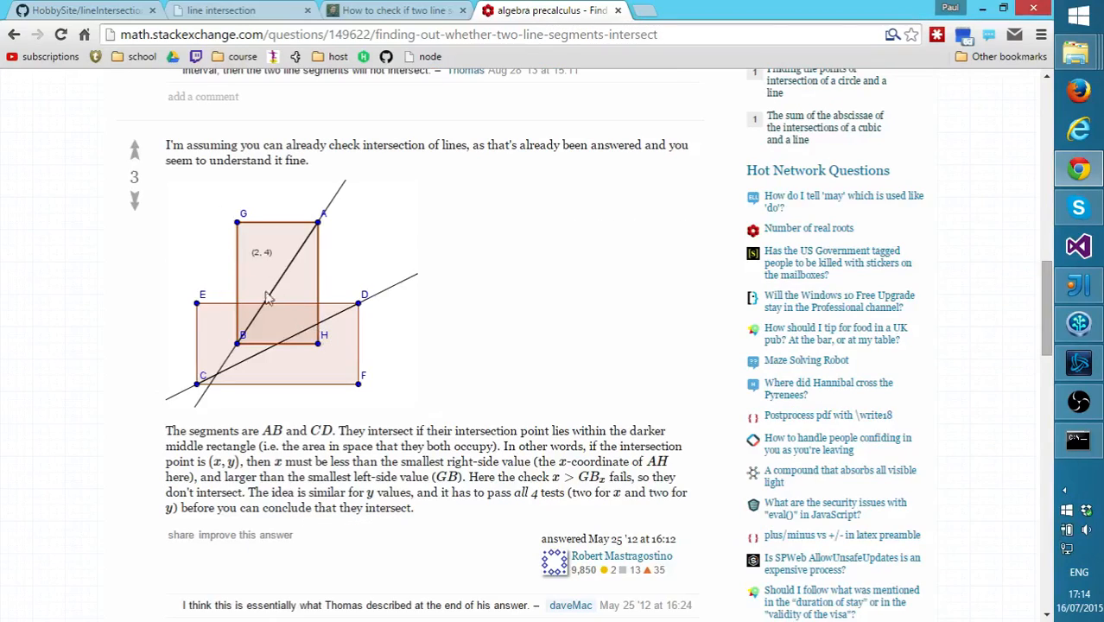
pyautogui.moveTo(169, 430)
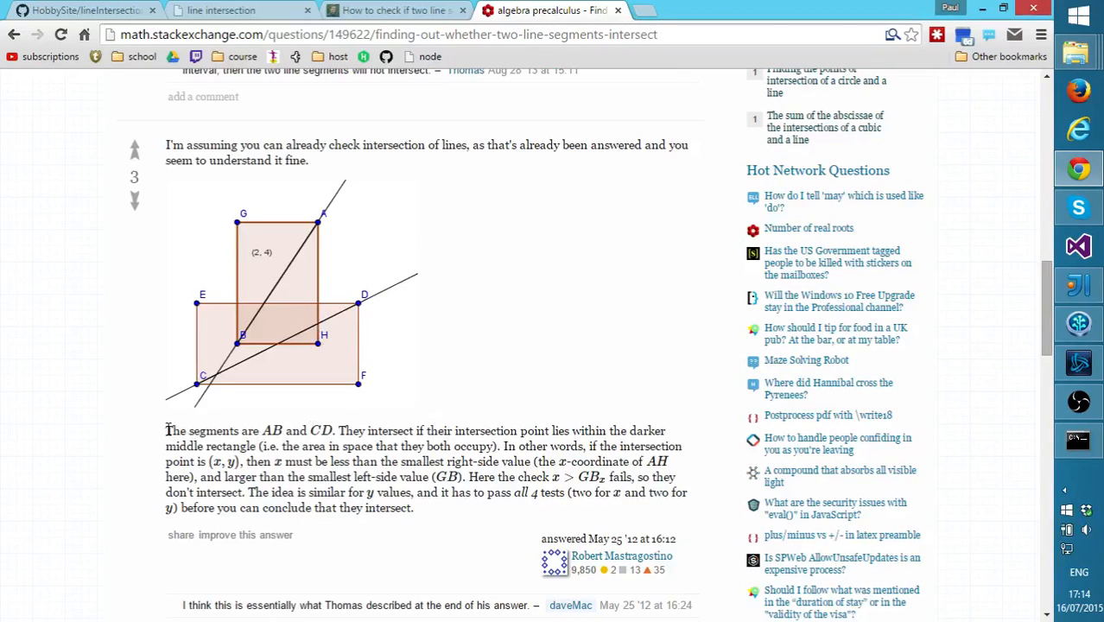
pyautogui.moveTo(166, 431); pyautogui.dragTo(413, 508)
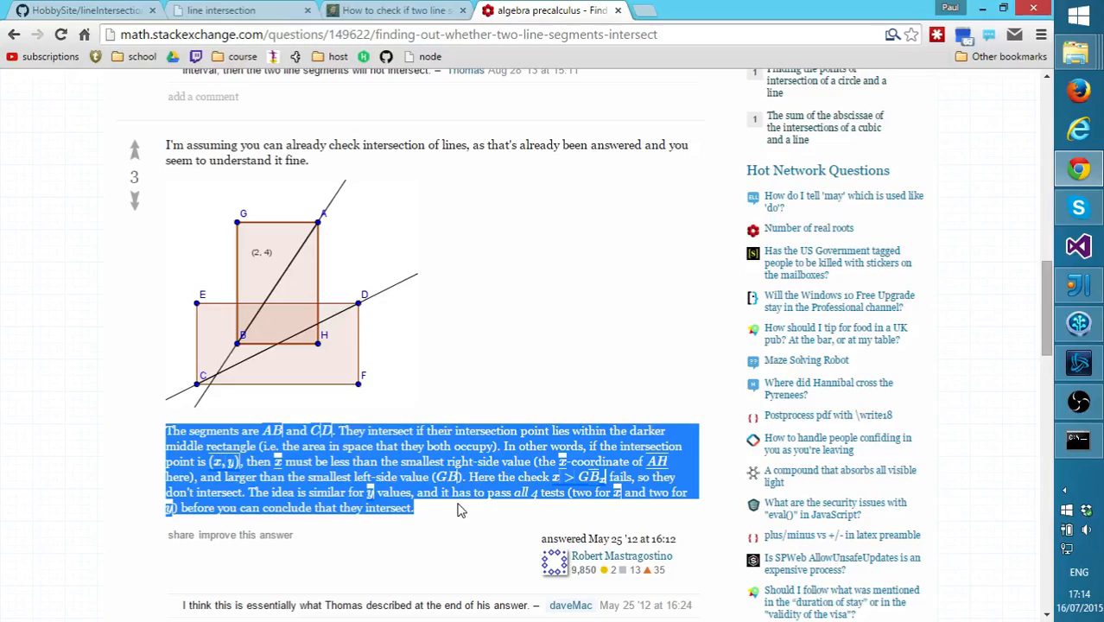
# Compare with the Martin Thoma article, then reselect the bounding-rectangle explanation on Stack Exchange
pyautogui.click(396, 10)
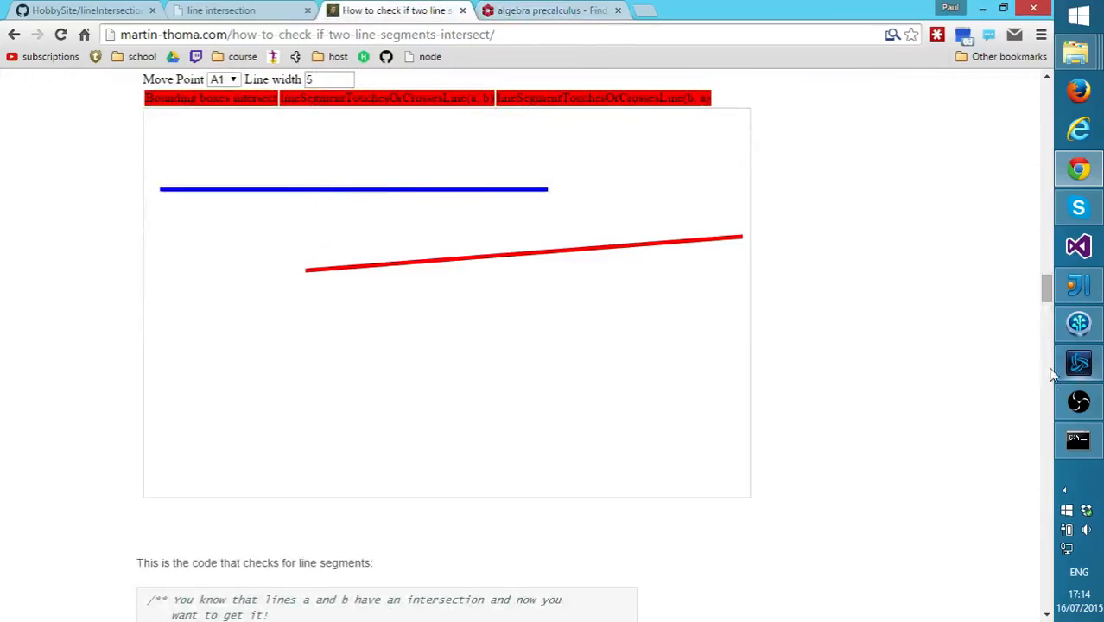
pyautogui.scroll(-3)
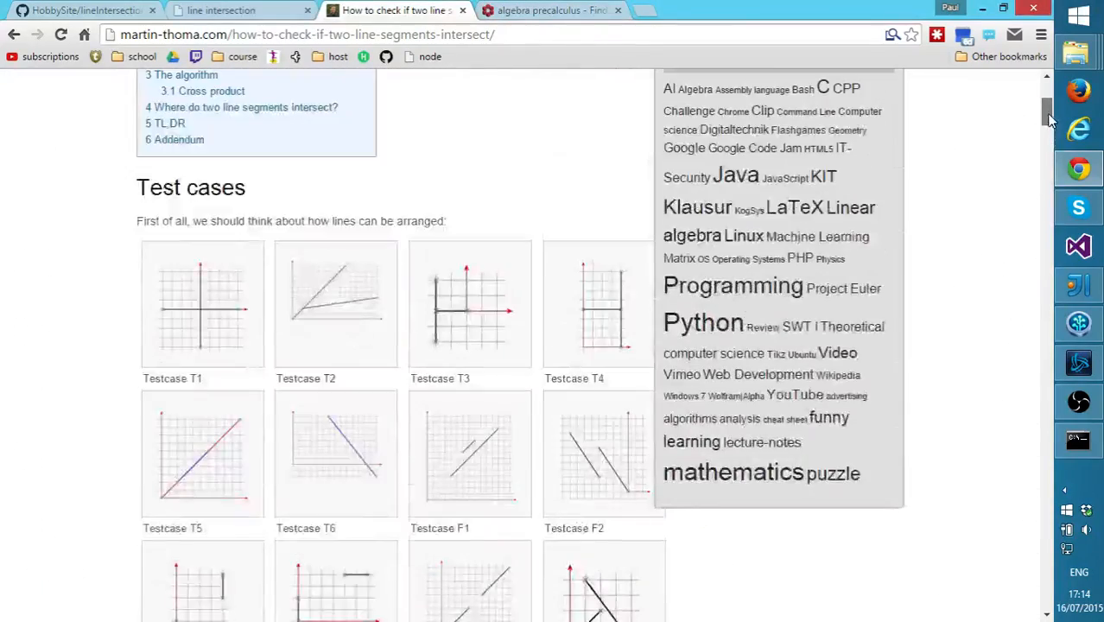
pyautogui.click(552, 10)
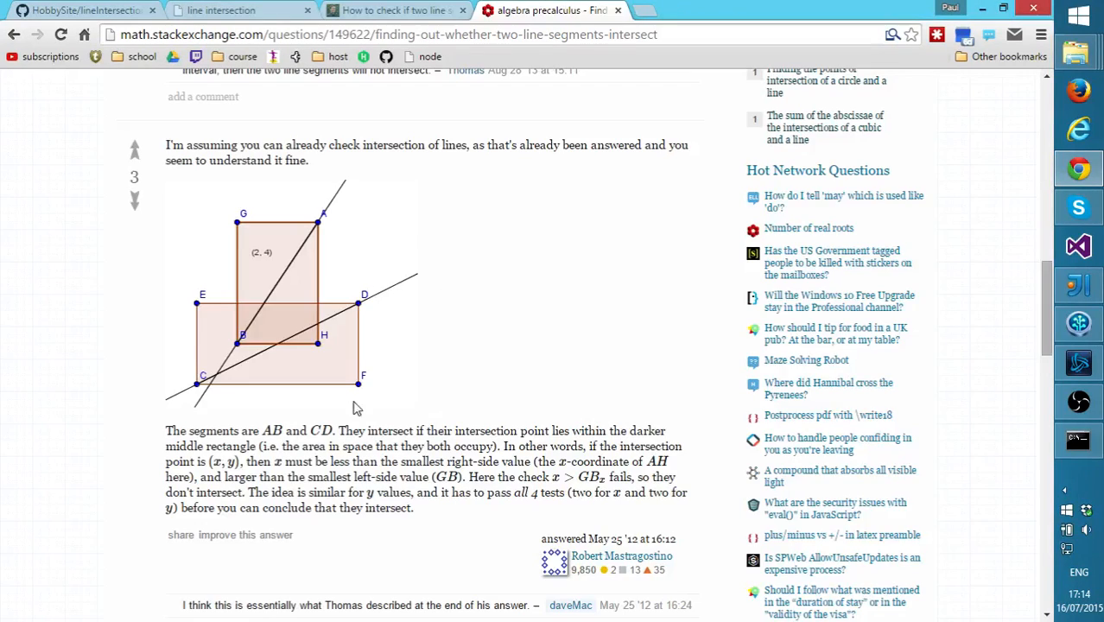
pyautogui.moveTo(166, 430); pyautogui.dragTo(414, 508)
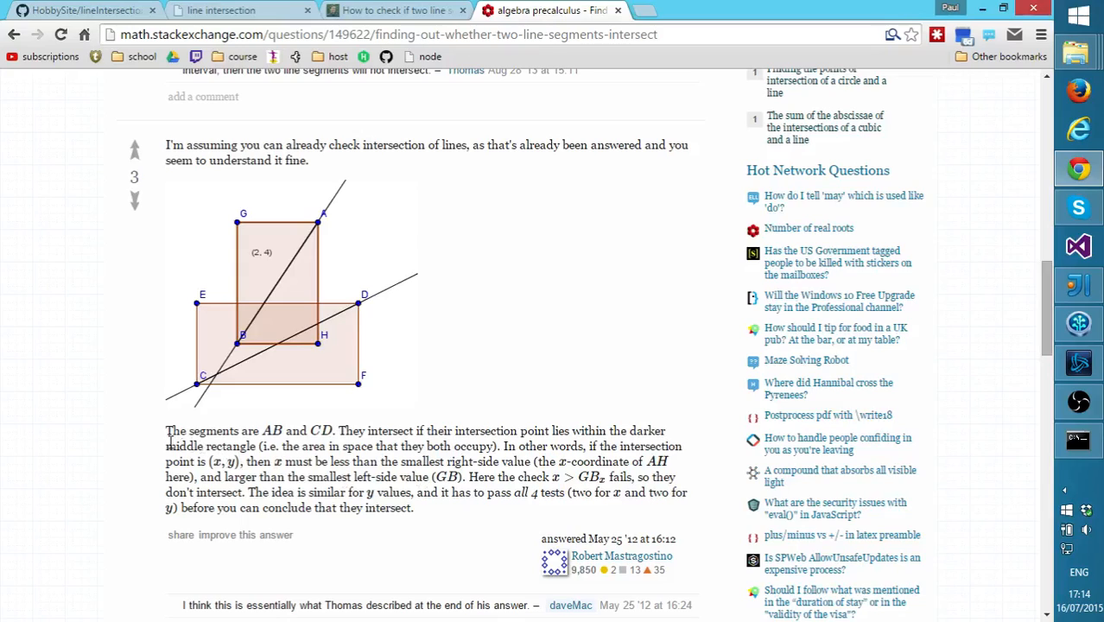
pyautogui.moveTo(166, 430); pyautogui.dragTo(435, 508)
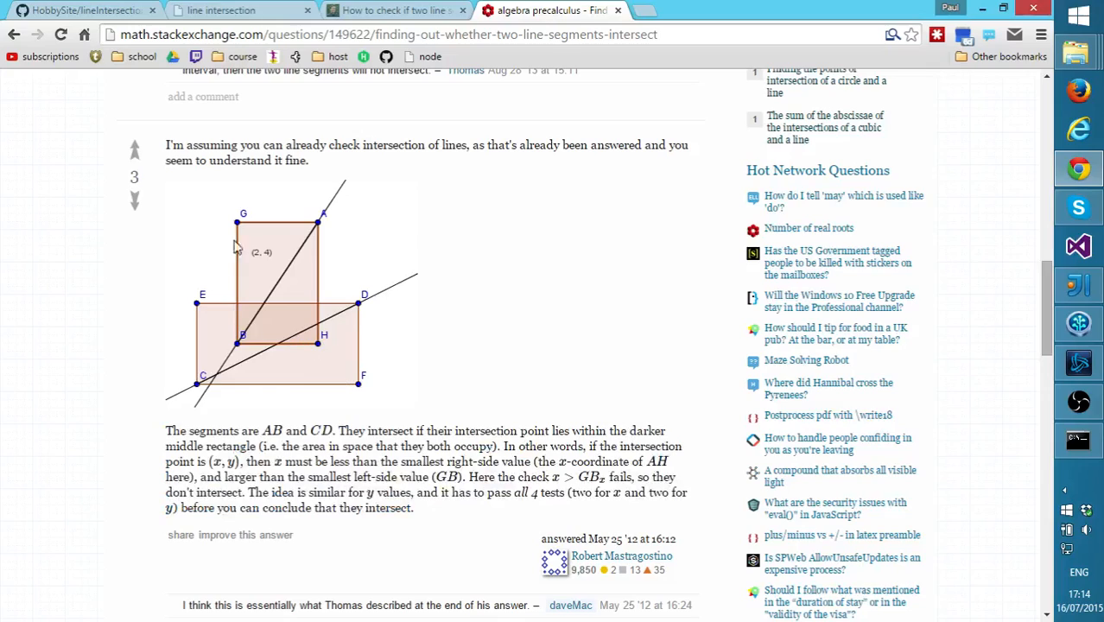
pyautogui.moveTo(197, 443)
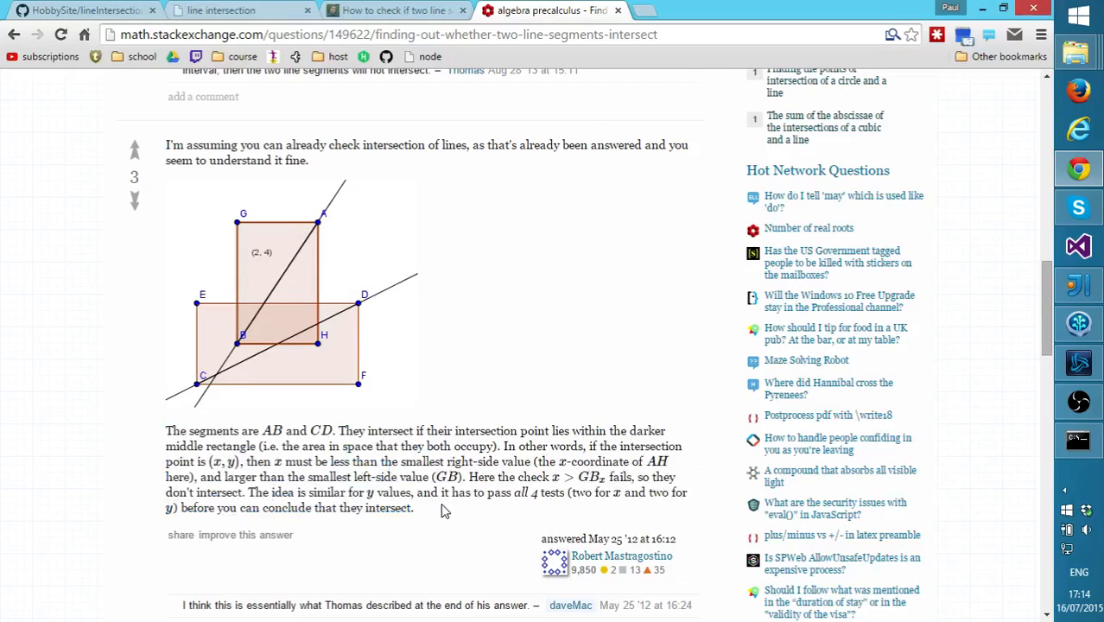
pyautogui.moveTo(221, 275)
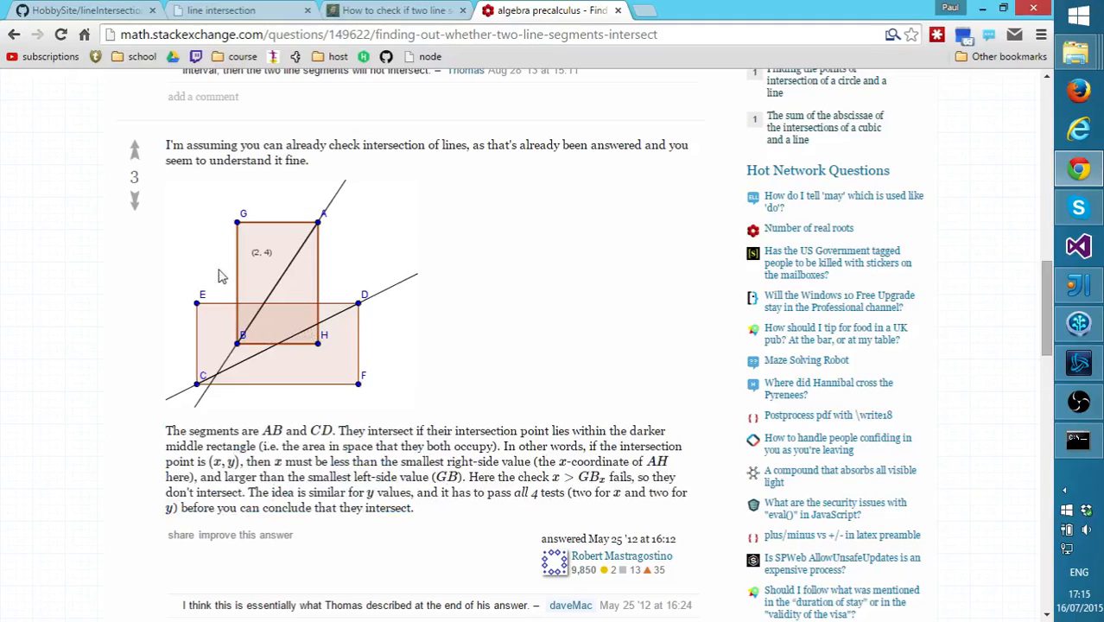
pyautogui.moveTo(497, 332)
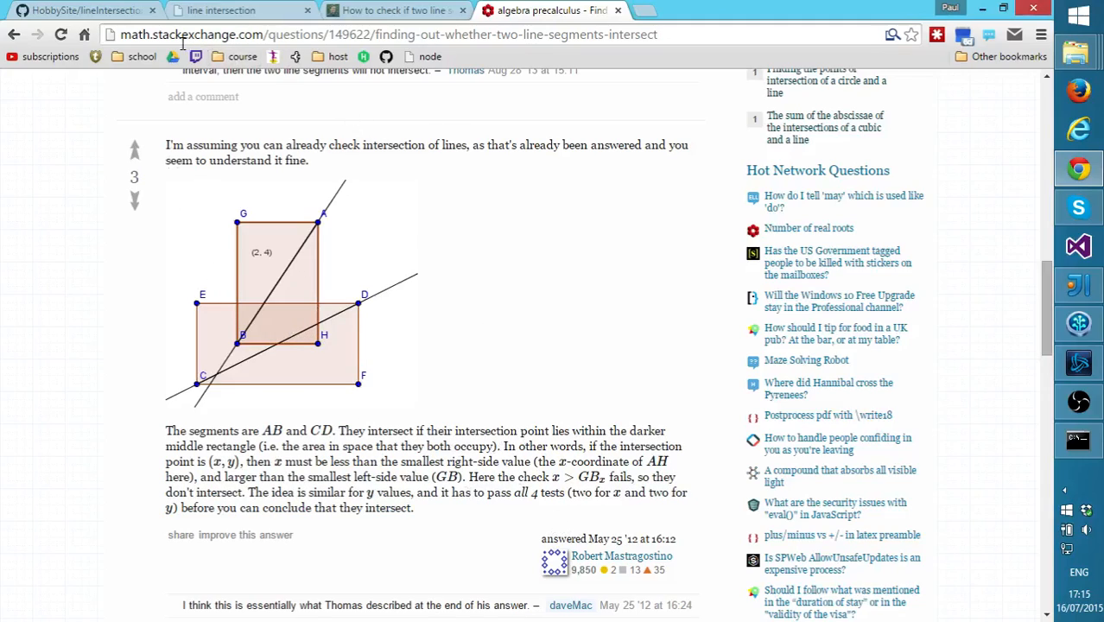
pyautogui.moveTo(734, 361)
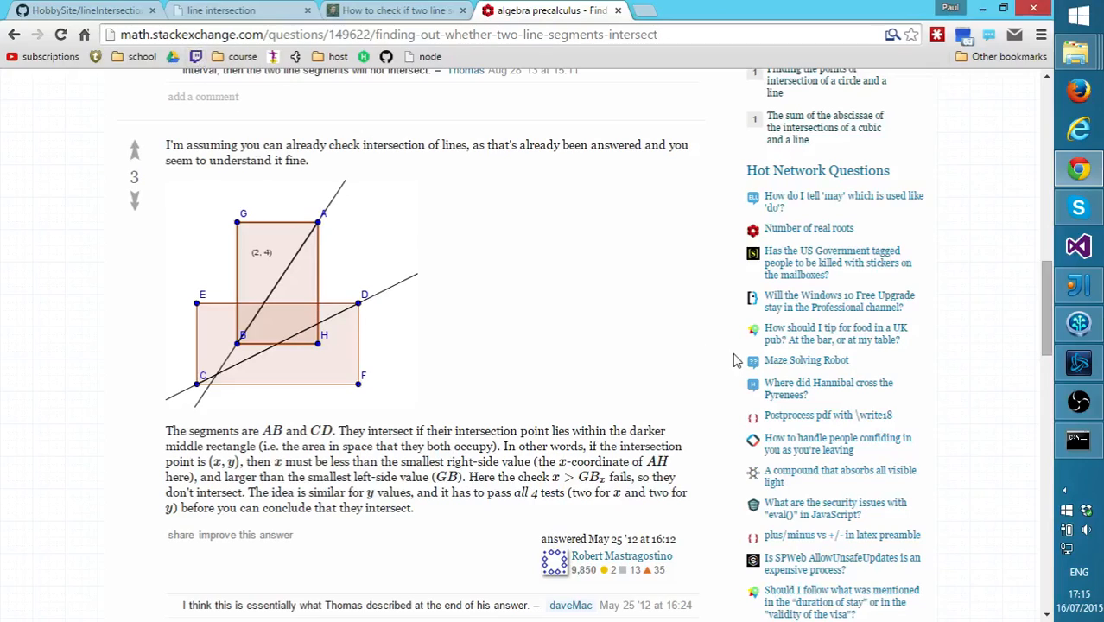
pyautogui.moveTo(852, 339)
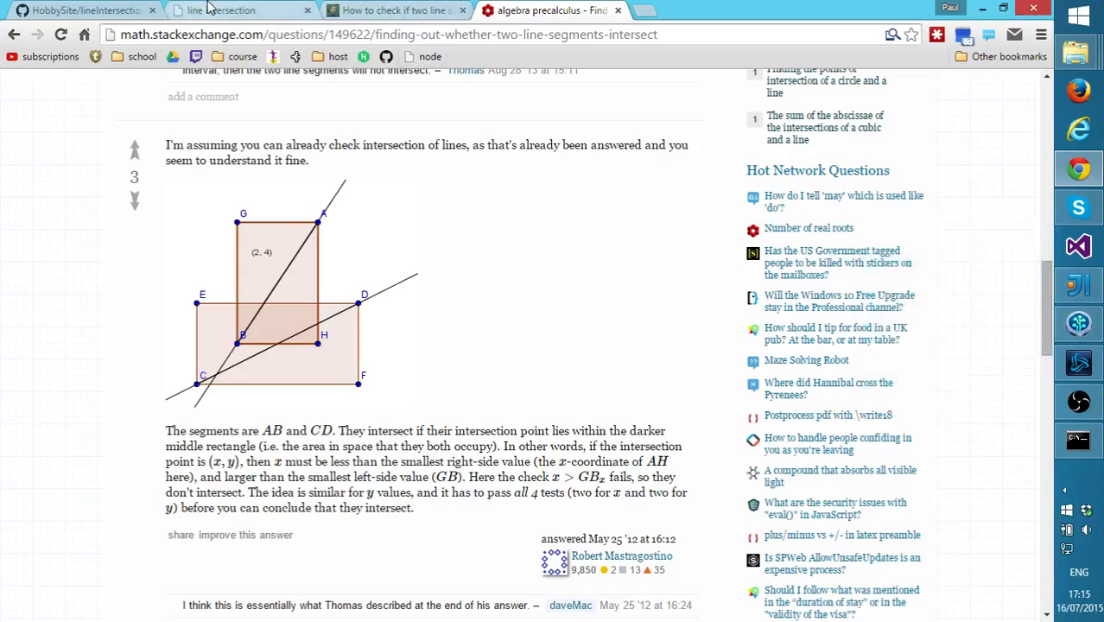
# Return to the demo and move the top line's endpoint across the canvas beside the triangle
pyautogui.click(228, 10)
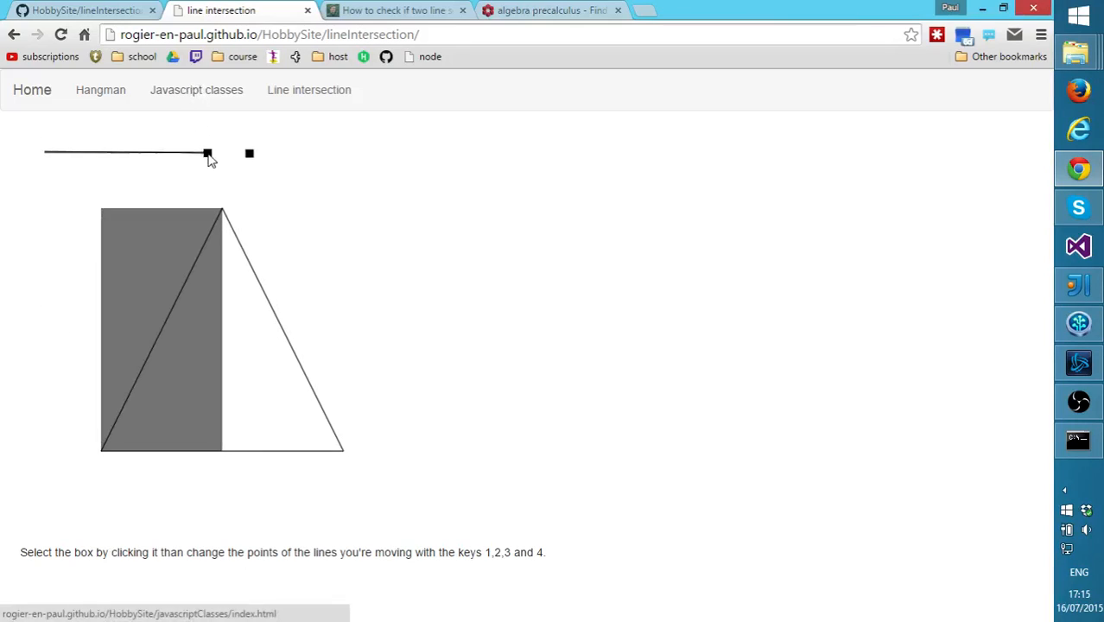
pyautogui.moveTo(208, 152); pyautogui.dragTo(303, 284)
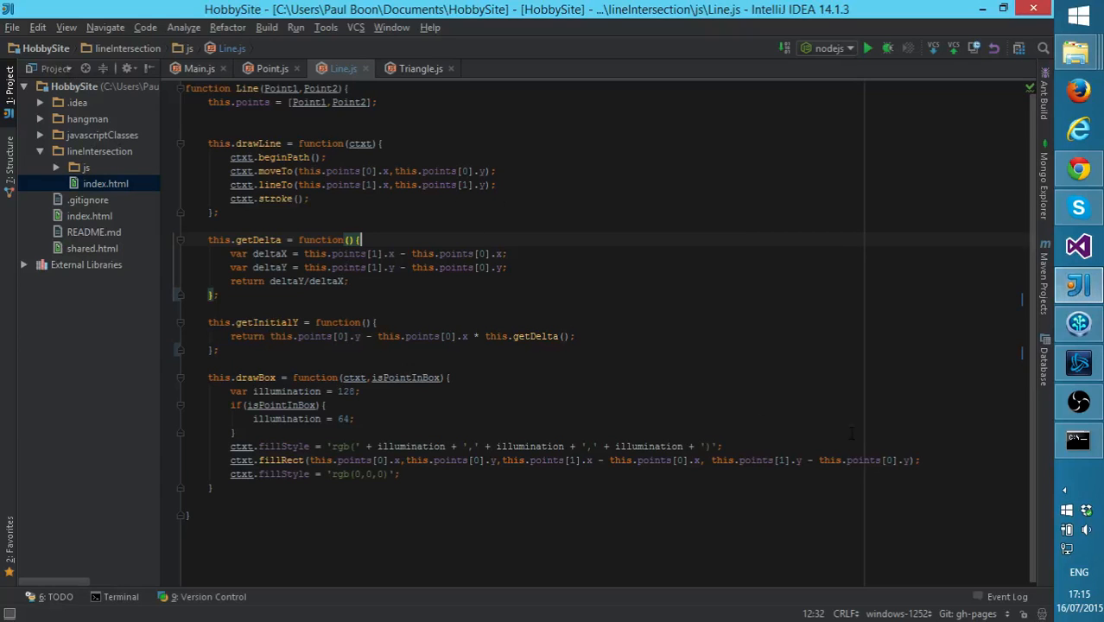
# Show Main.js and scroll down to its update() function
pyautogui.click(199, 69)
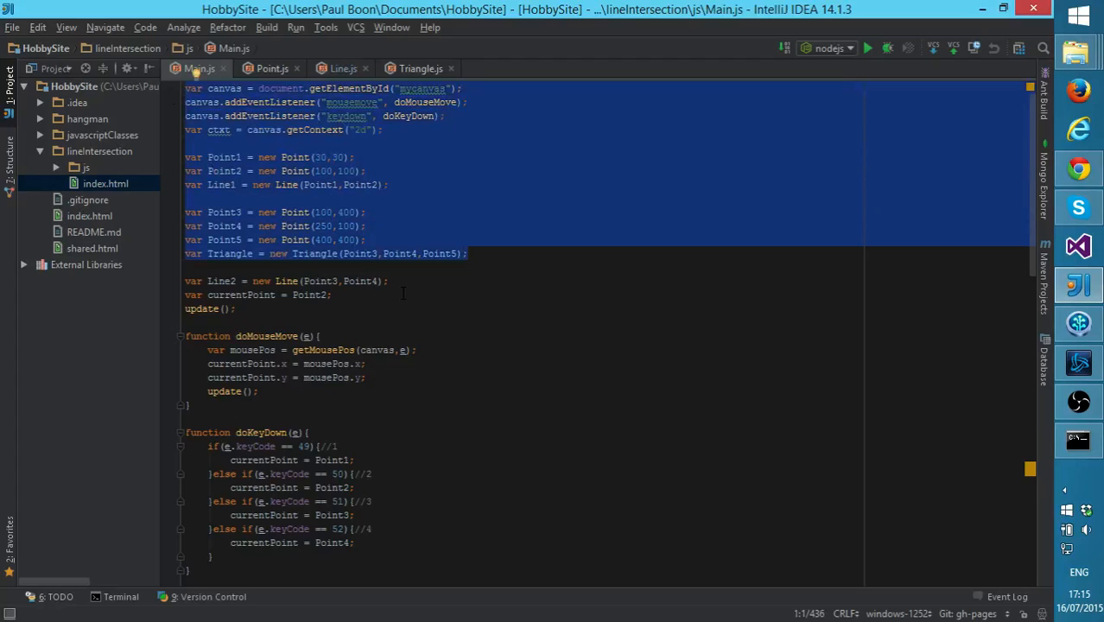
pyautogui.click(238, 307)
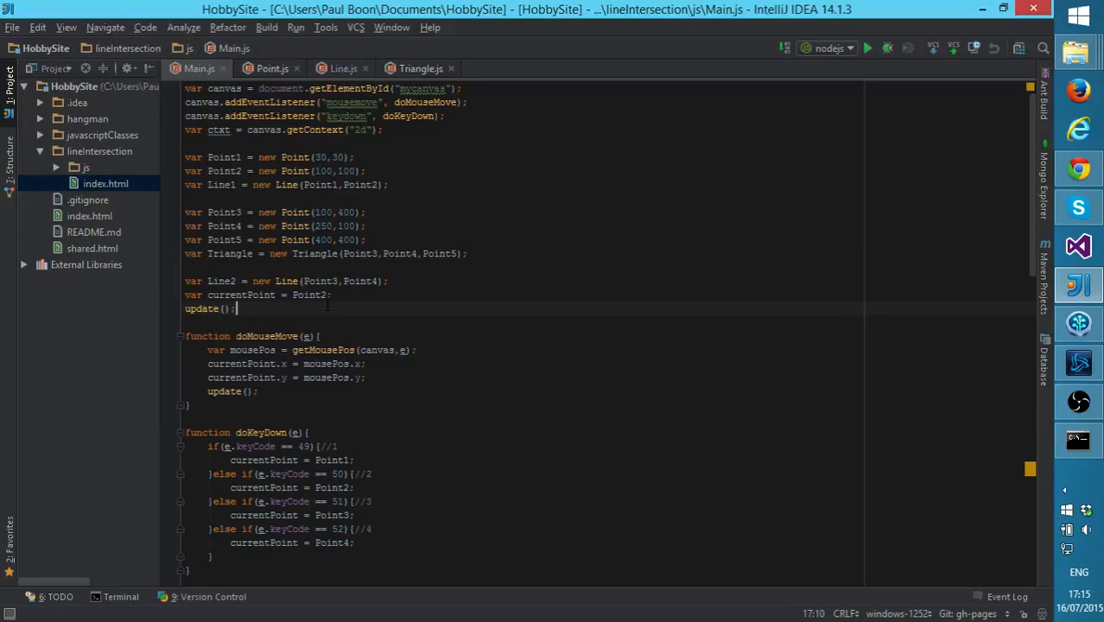
pyautogui.scroll(-3)
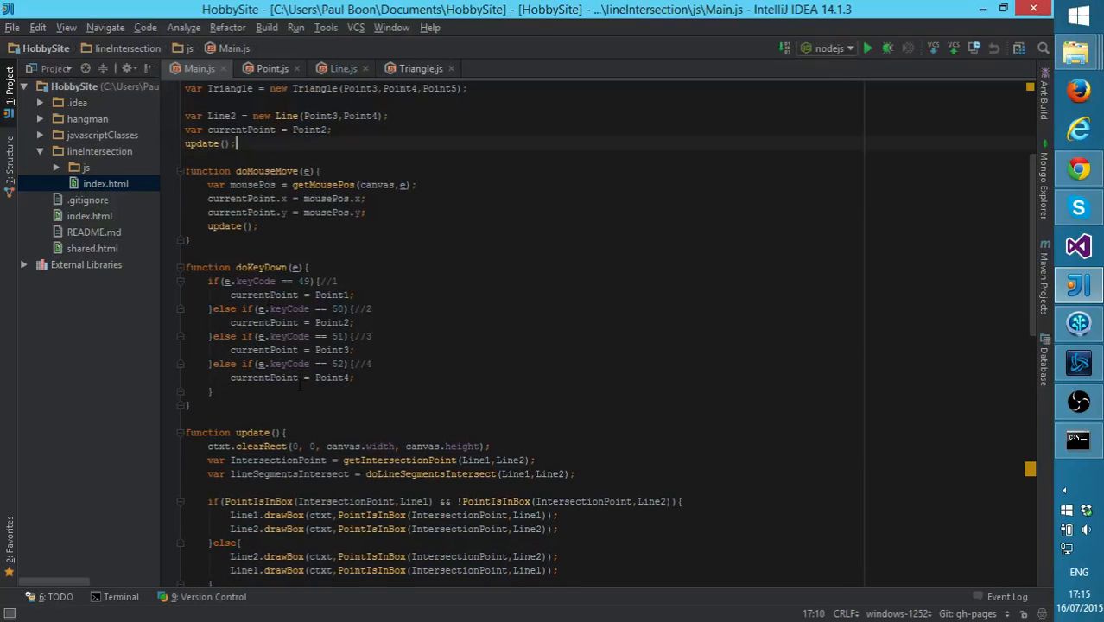
pyautogui.scroll(-3)
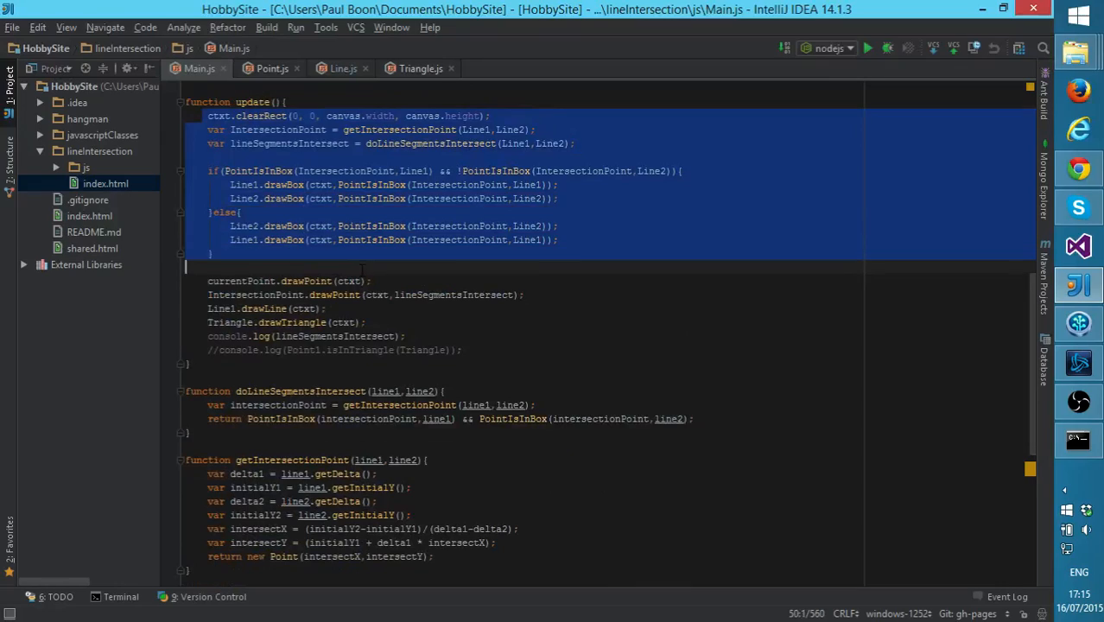
# Scroll further to doLineSegmentsIntersect and getIntersectionPoint
pyautogui.click(366, 324)
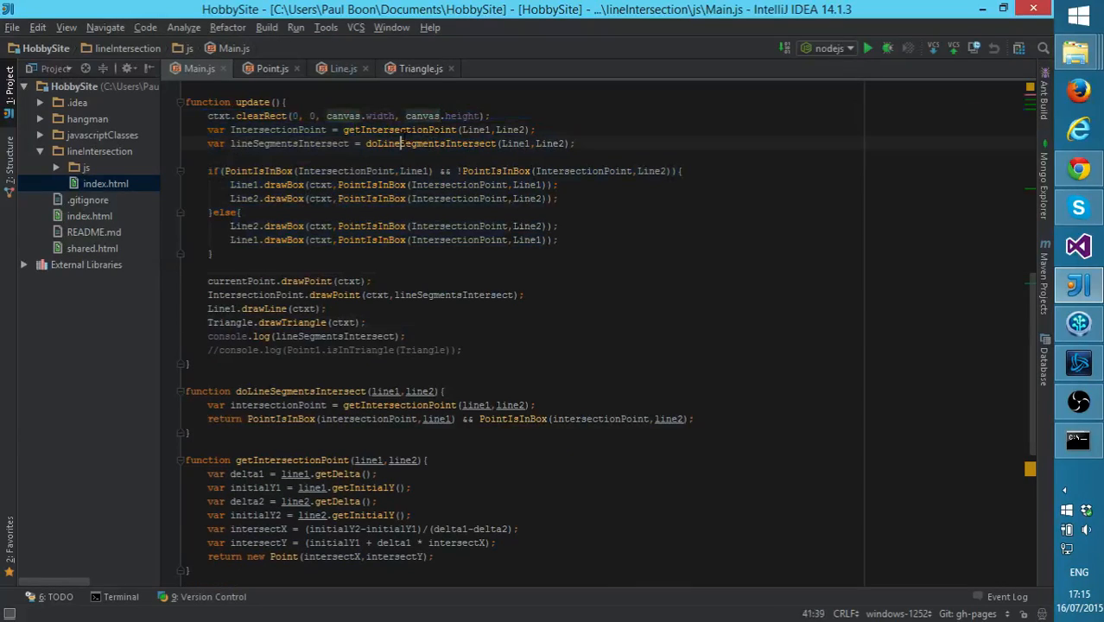
pyautogui.scroll(-3)
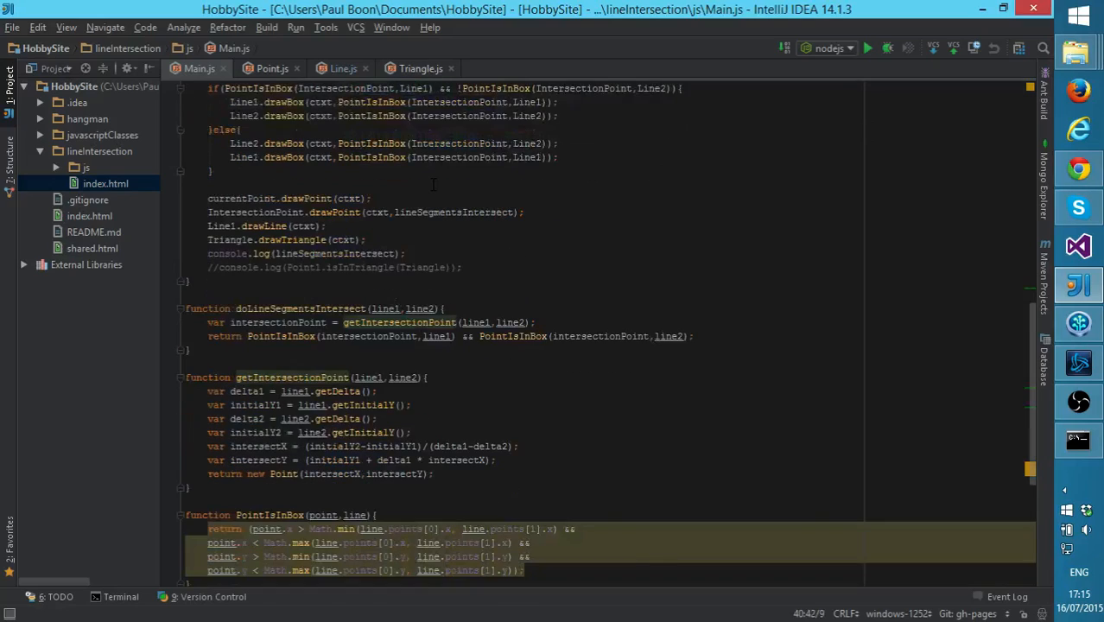
pyautogui.scroll(-3)
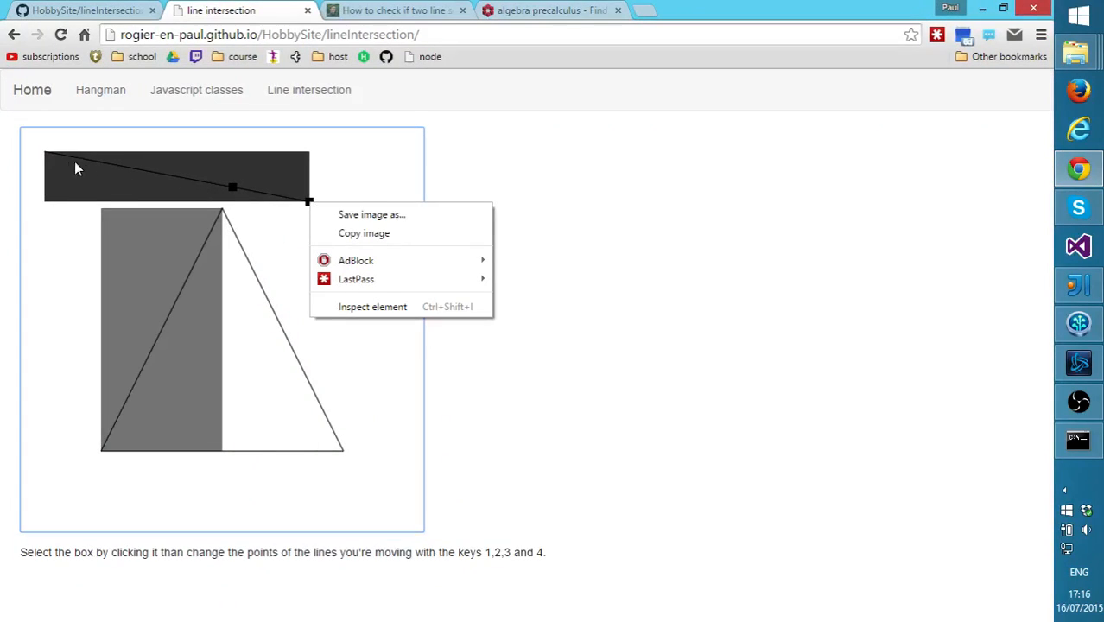
pyautogui.moveTo(45, 155)
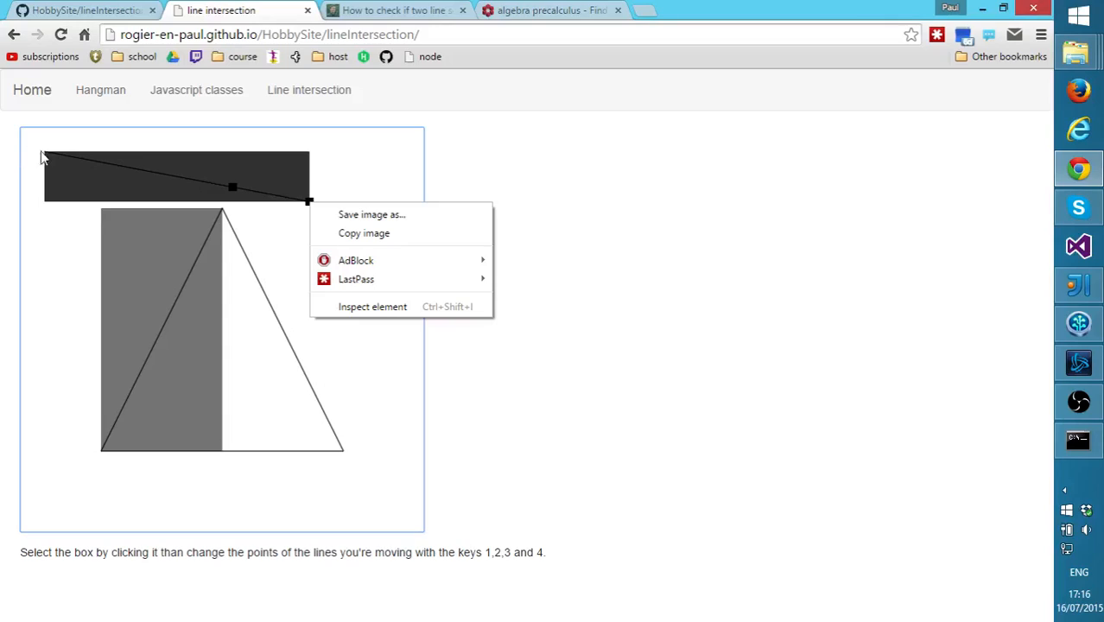
pyautogui.moveTo(20, 152)
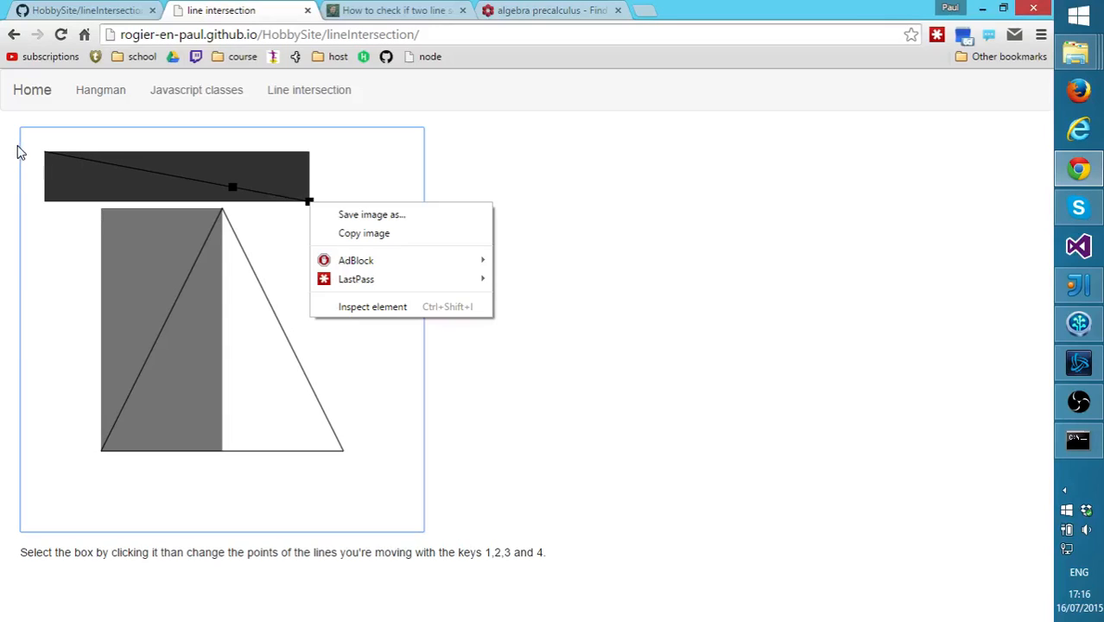
pyautogui.moveTo(1078, 286)
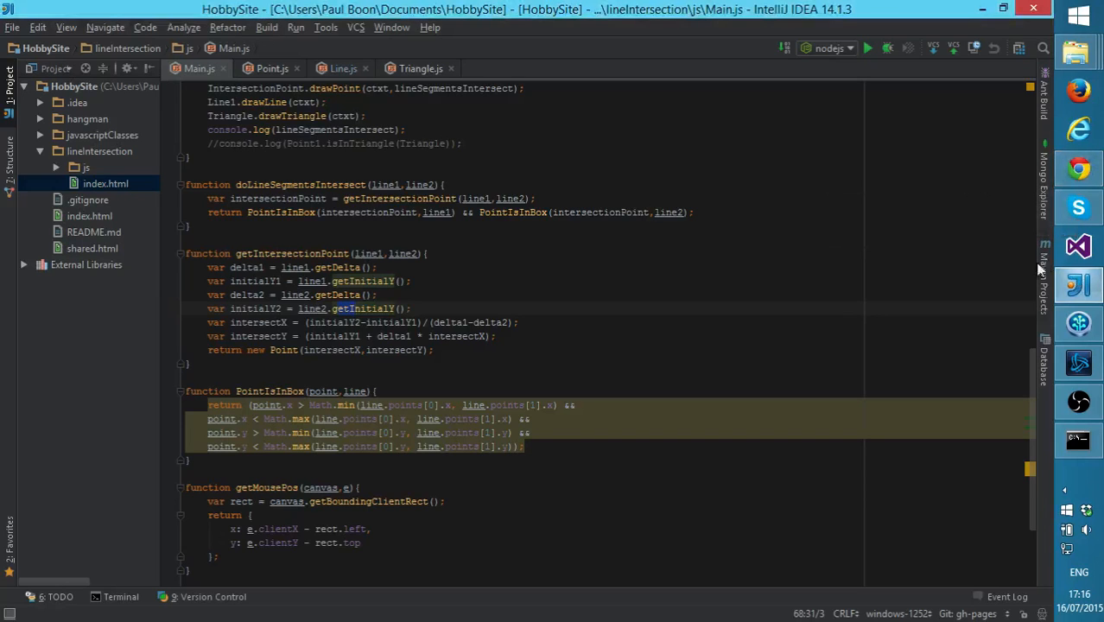
pyautogui.click(413, 307)
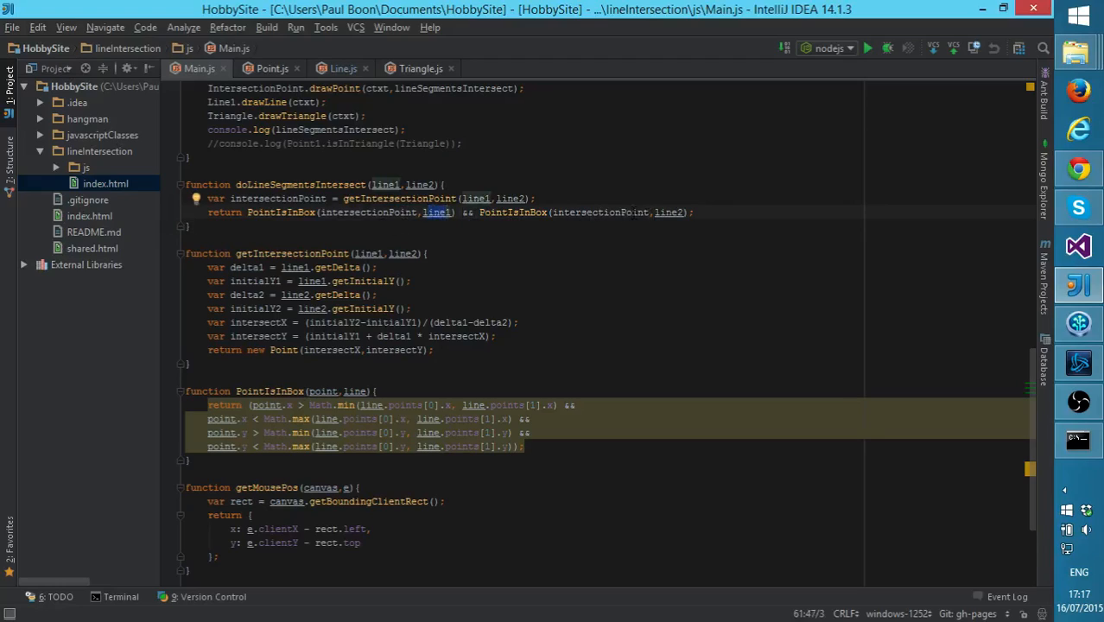
pyautogui.click(428, 253)
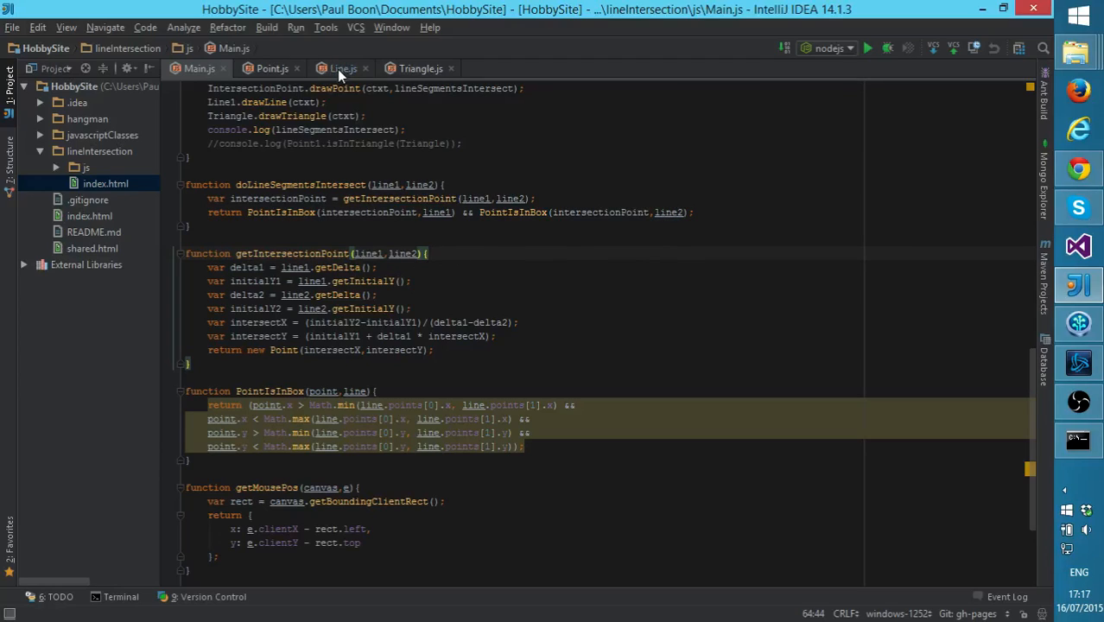
# Show Line.js with its drawLine, getDelta, getInitialY and drawBox functions
pyautogui.click(342, 70)
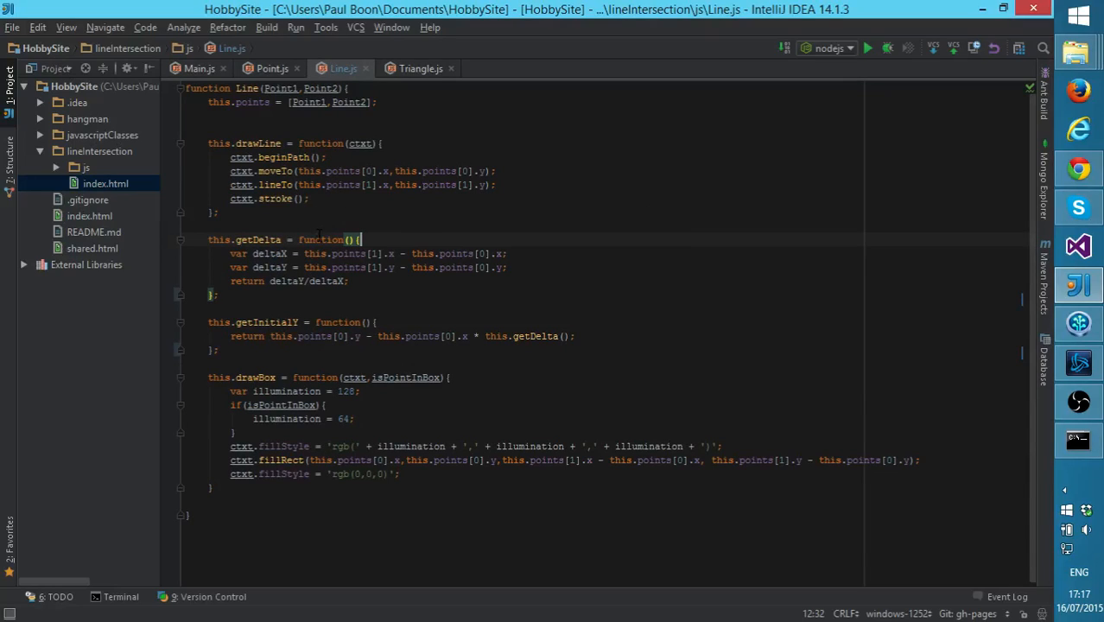
pyautogui.moveTo(287, 300)
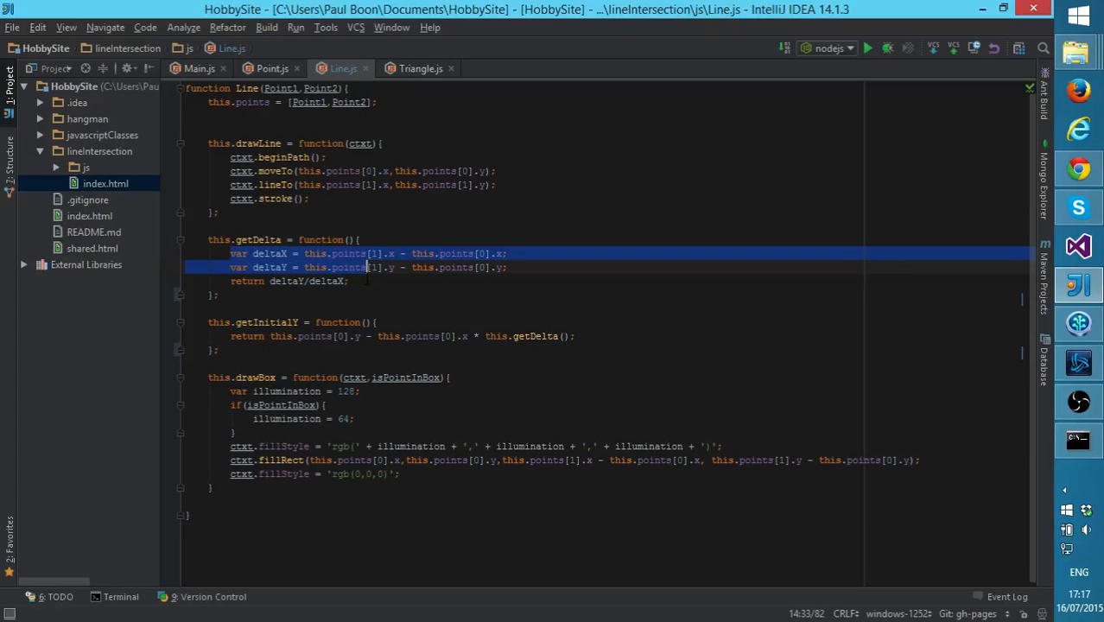
pyautogui.moveTo(1079, 169)
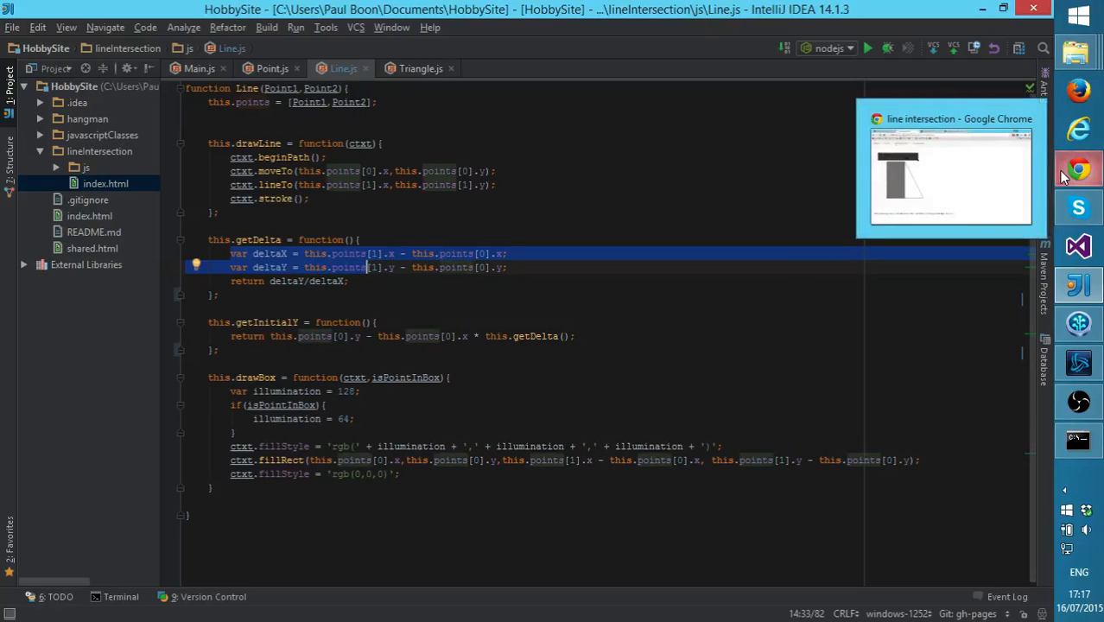
# In the browser, go to the repository owner's page and into the HobbySite repository
pyautogui.click(951, 173)
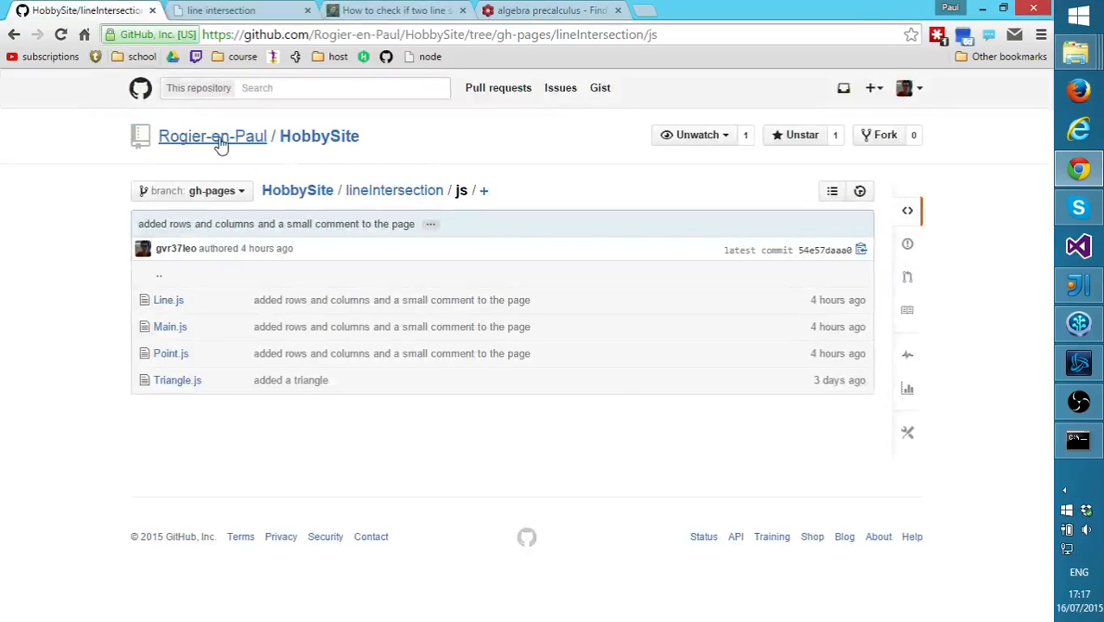
pyautogui.click(211, 135)
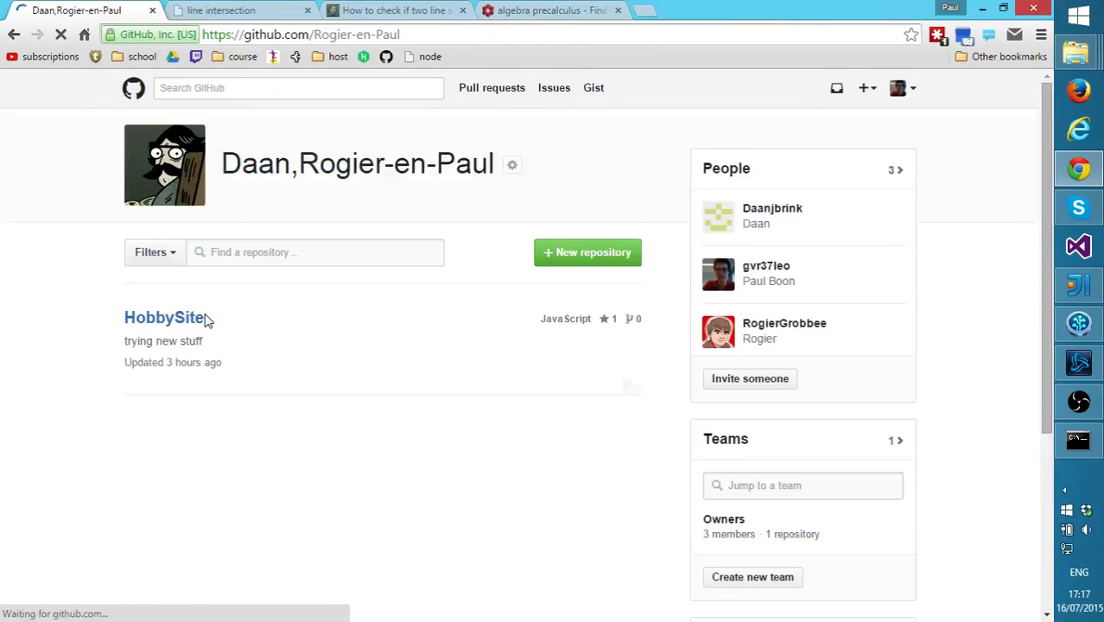
pyautogui.click(164, 318)
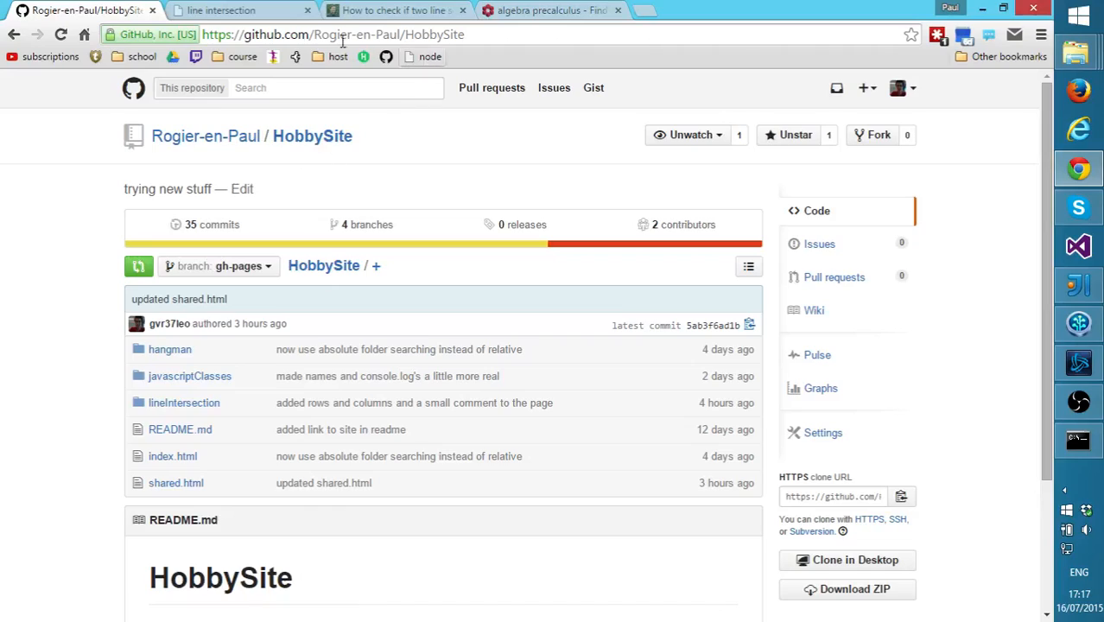
pyautogui.moveTo(302, 41)
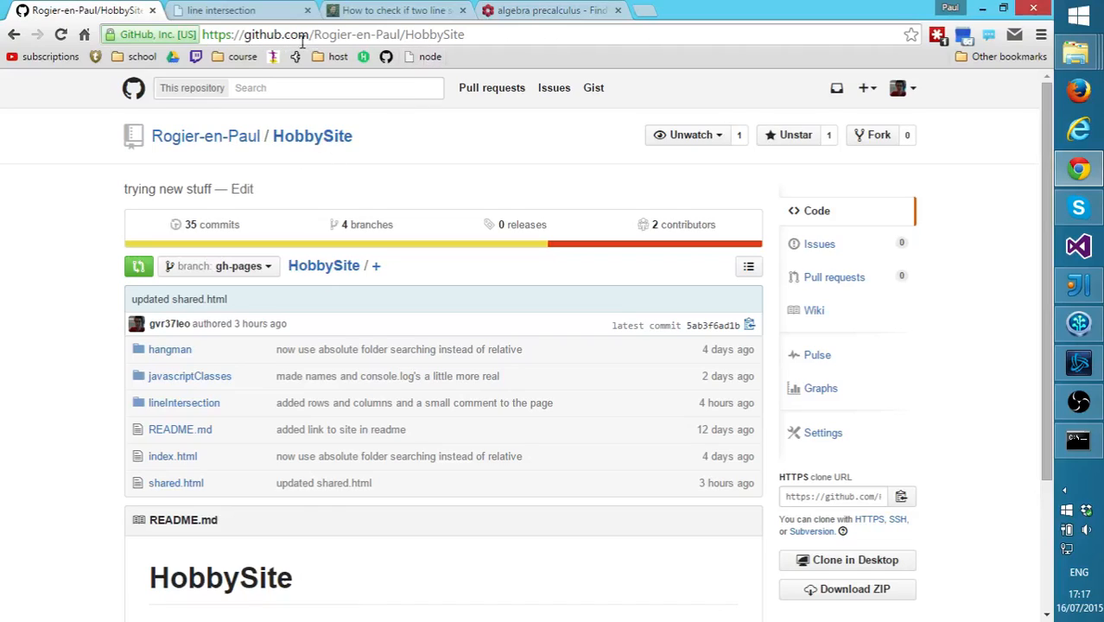
pyautogui.moveTo(183, 403)
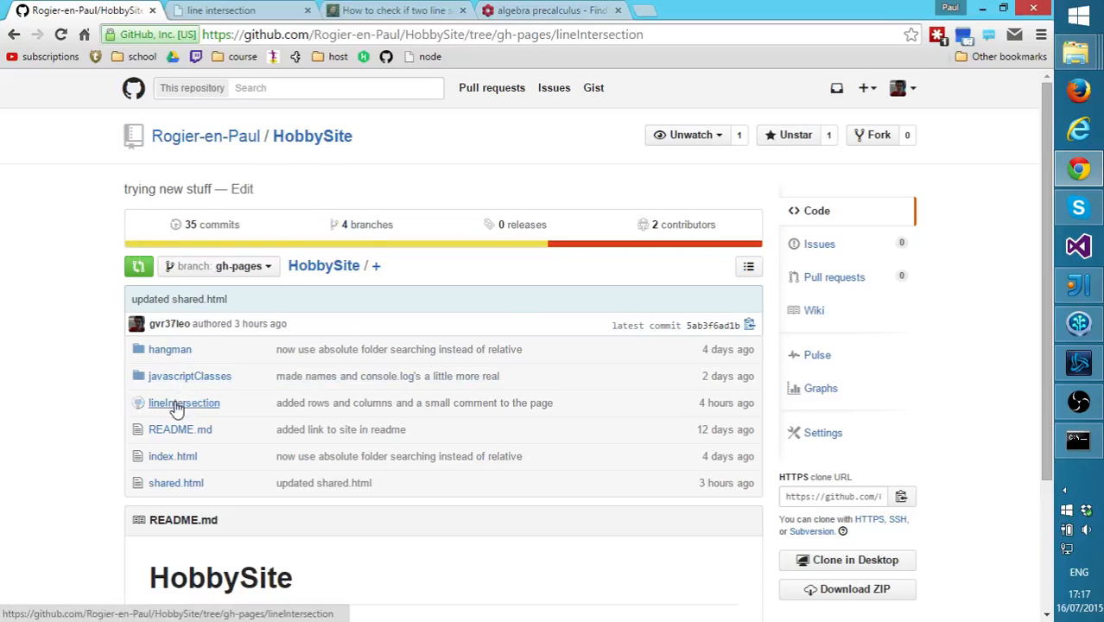
# Browse into the lineIntersection folder and on to its js folder
pyautogui.click(183, 403)
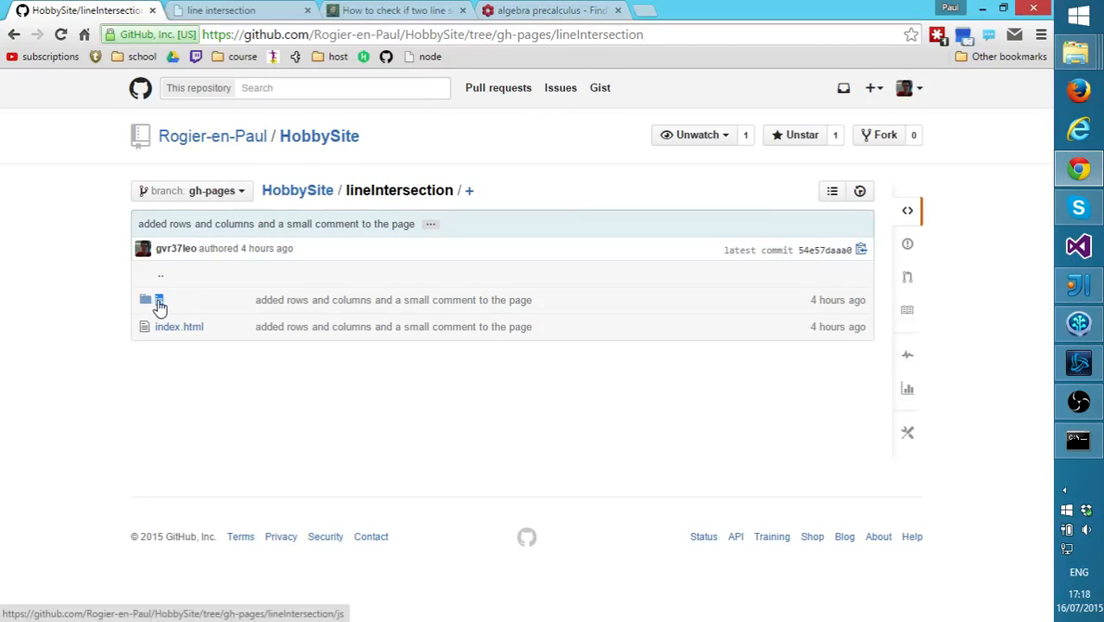
pyautogui.click(221, 10)
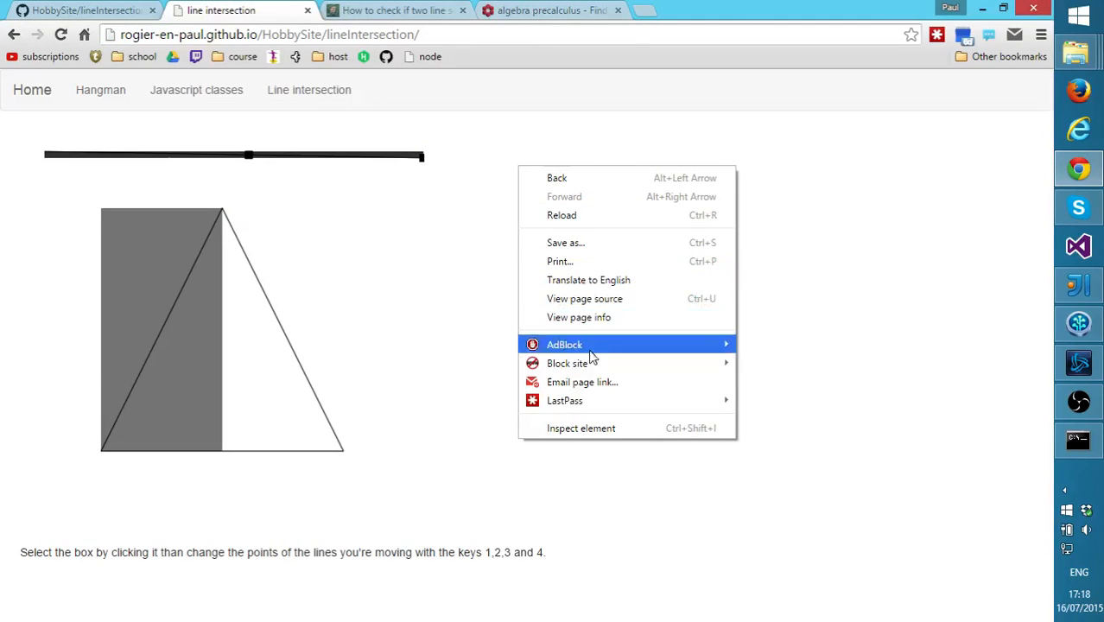
pyautogui.click(618, 366)
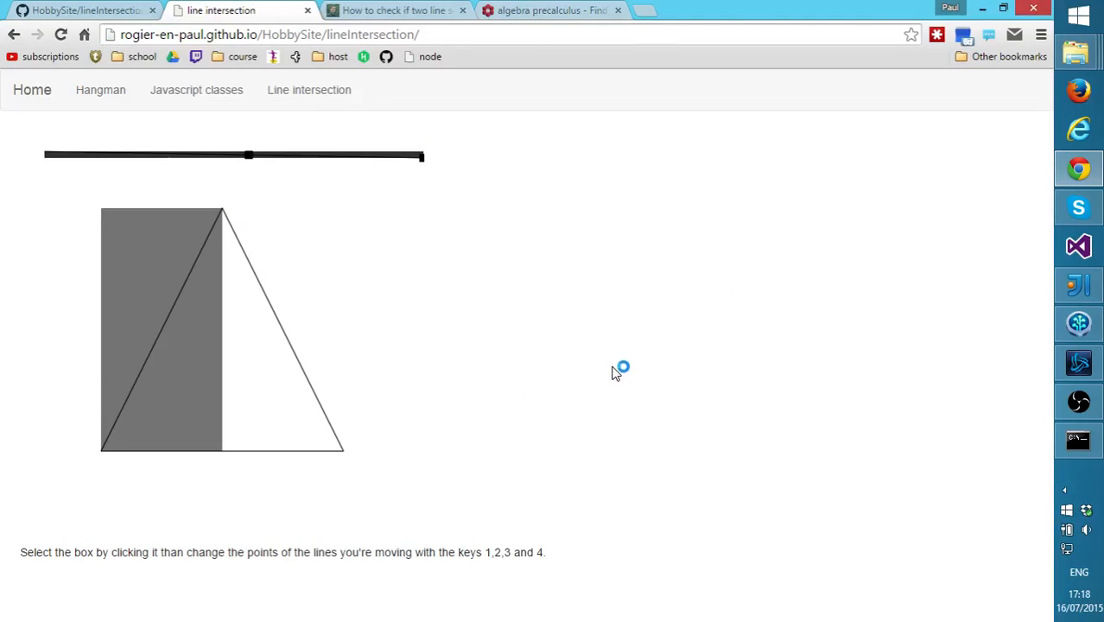
pyautogui.moveTo(643, 162)
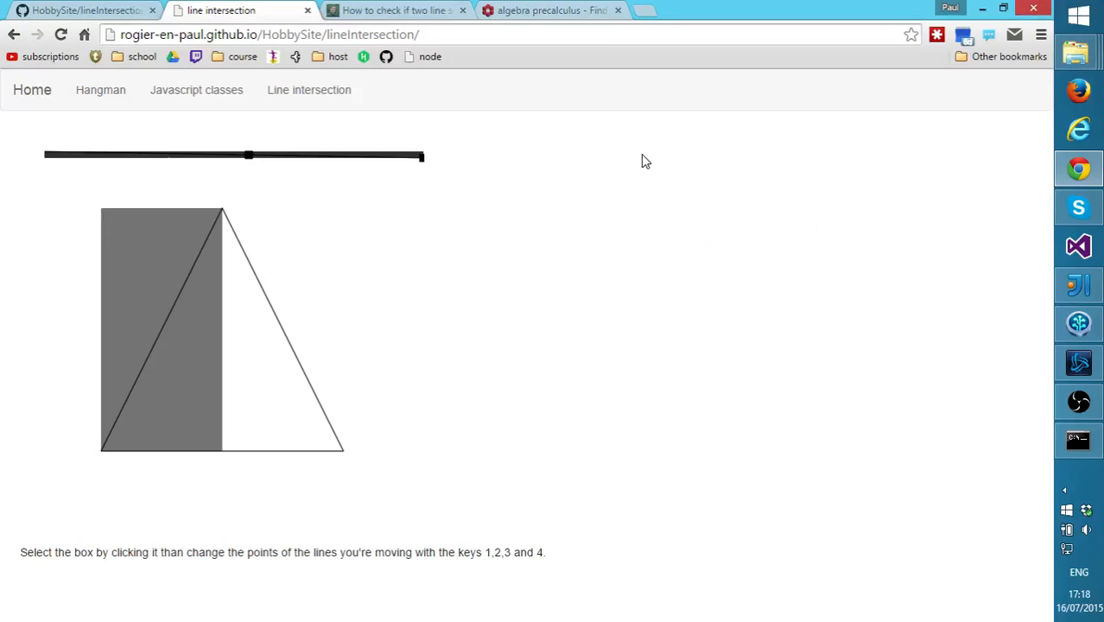
pyautogui.rightClick(249, 201)
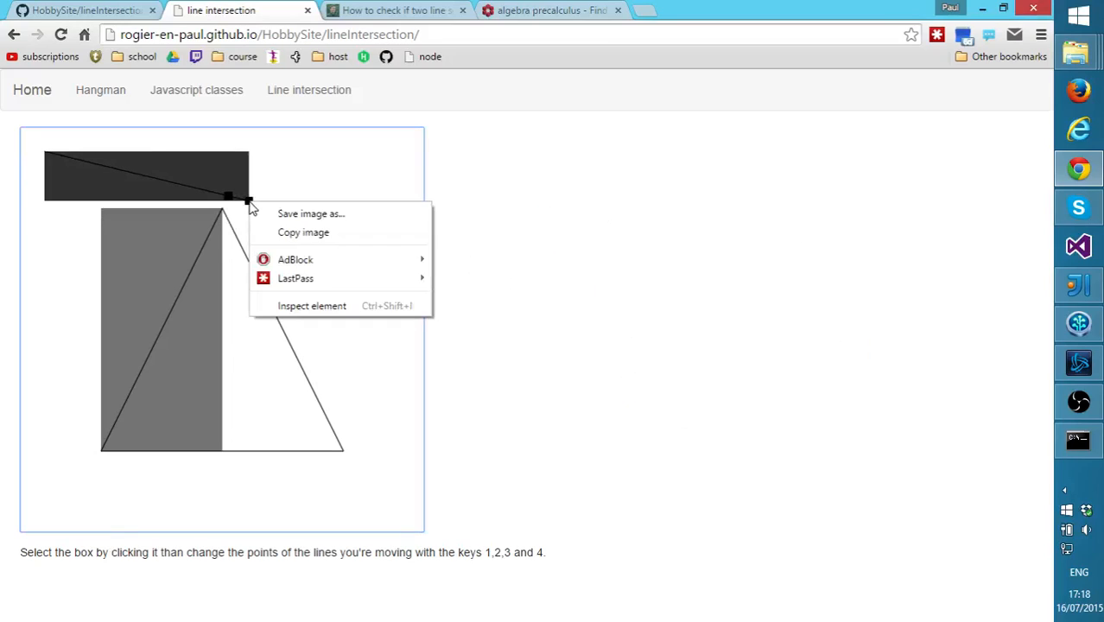
pyautogui.click(311, 304)
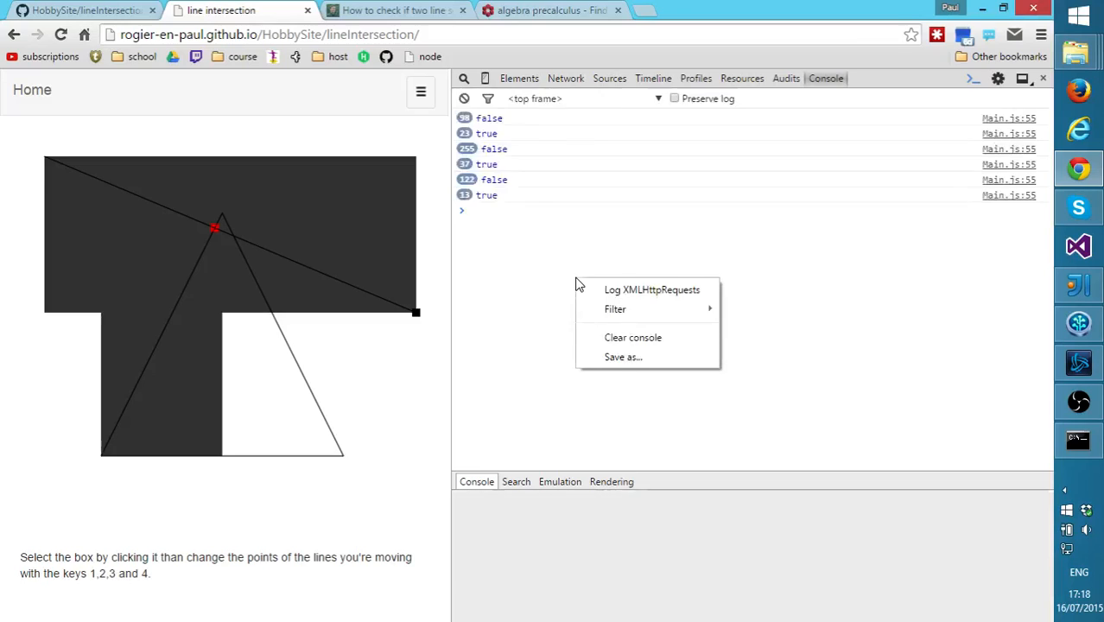
pyautogui.click(519, 77)
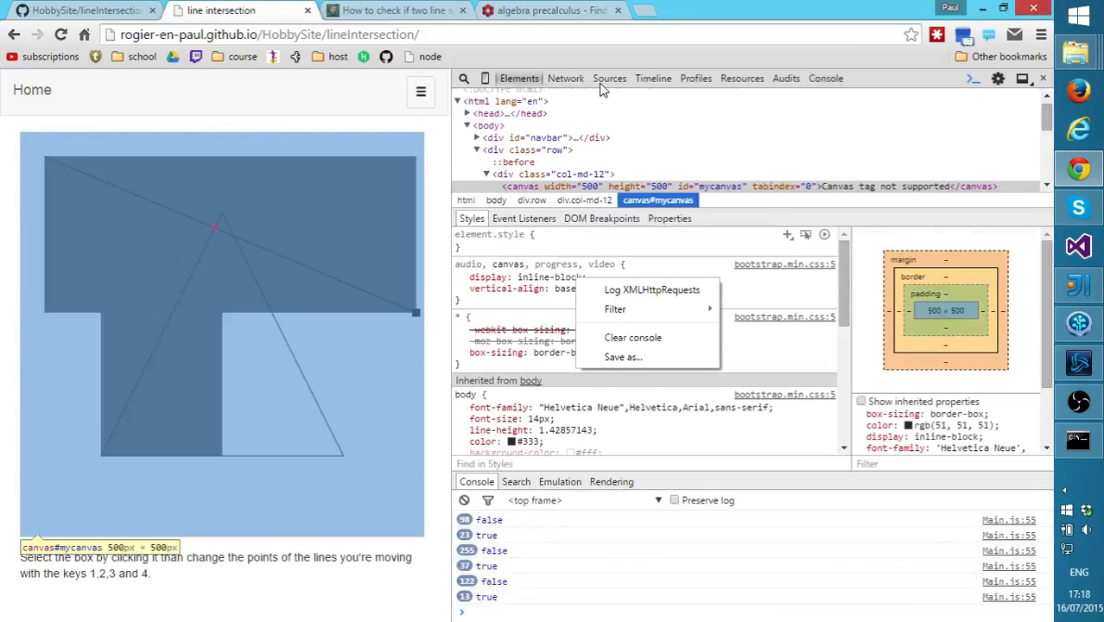
pyautogui.click(608, 77)
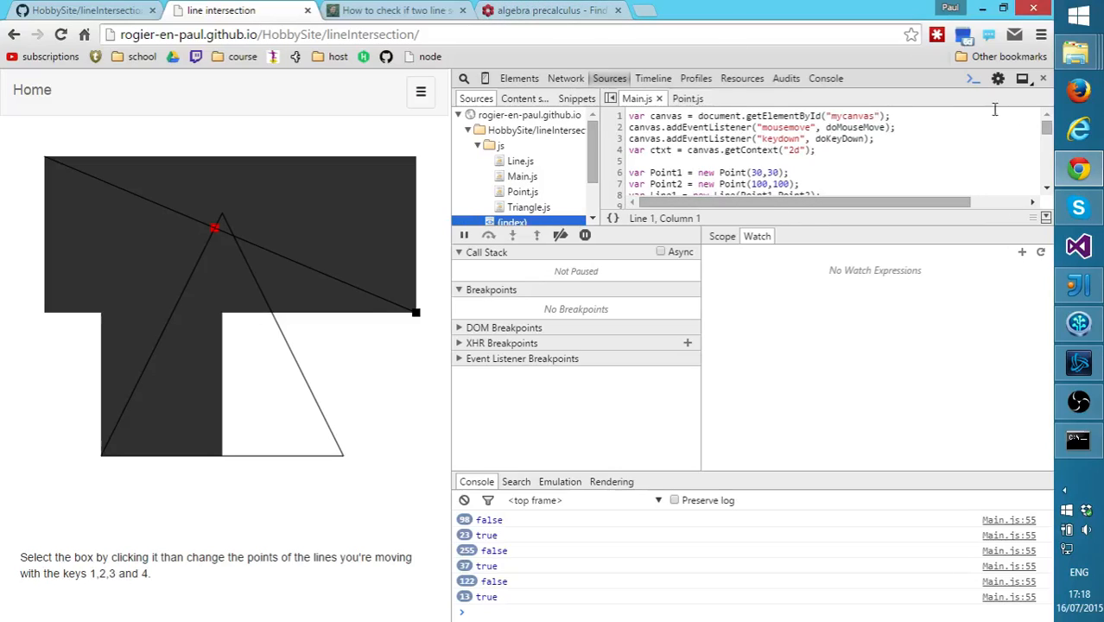
pyautogui.click(1044, 78)
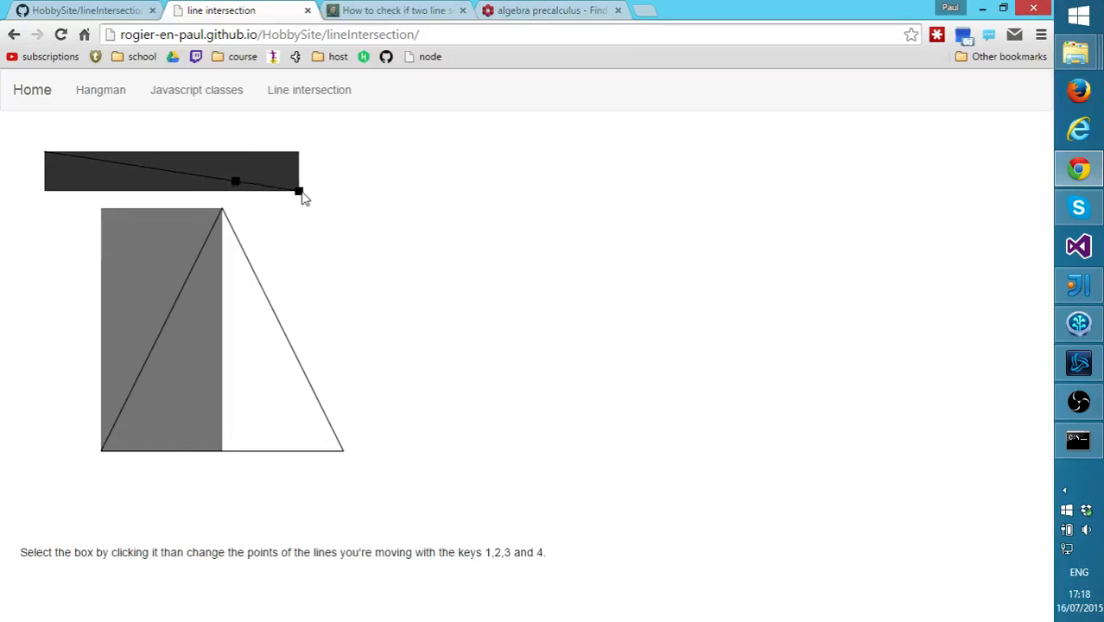
# Drag the box's corner handle right so its diagonal stretches further across
pyautogui.moveTo(297, 190); pyautogui.dragTo(332, 178)
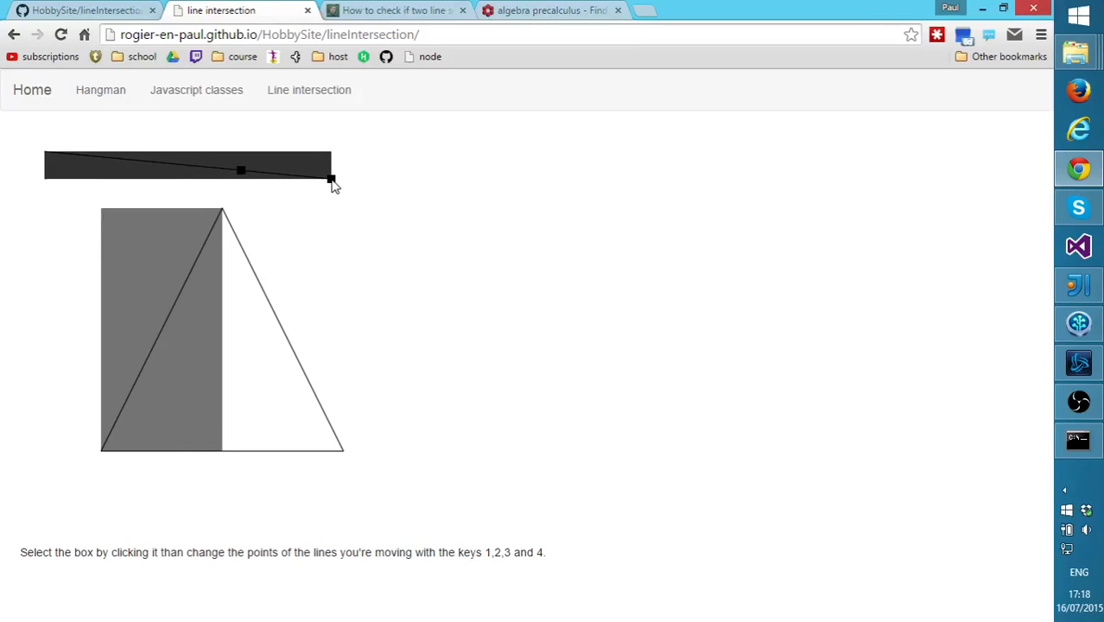
pyautogui.moveTo(332, 178); pyautogui.dragTo(375, 210)
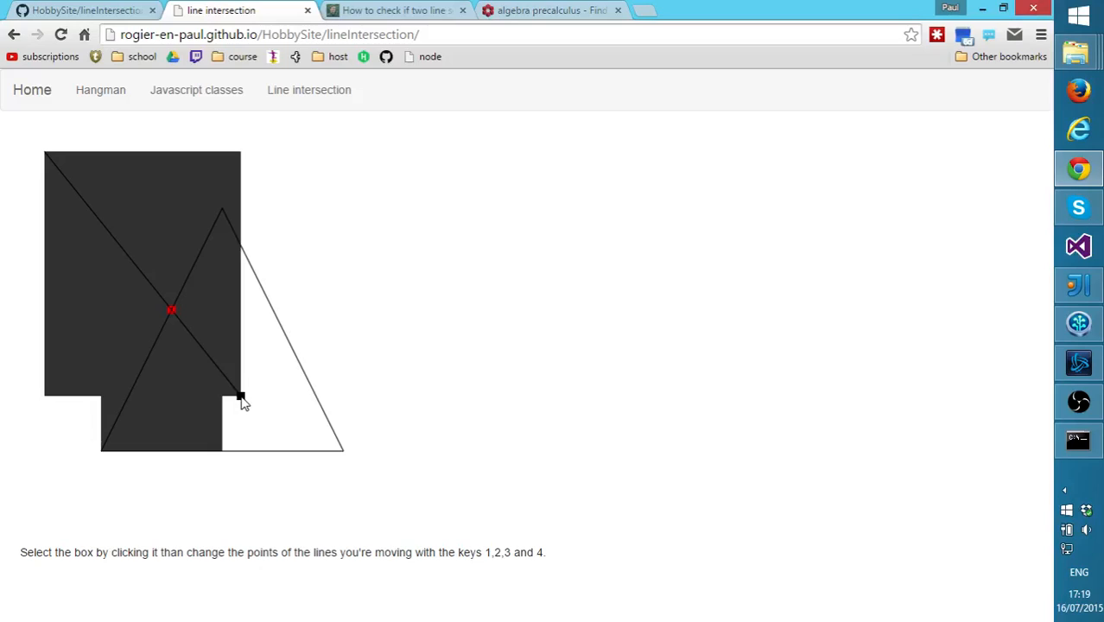
# Move the box corner over, below and beside the triangle to vary where the diagonal crosses it
pyautogui.moveTo(241, 398); pyautogui.dragTo(225, 379)
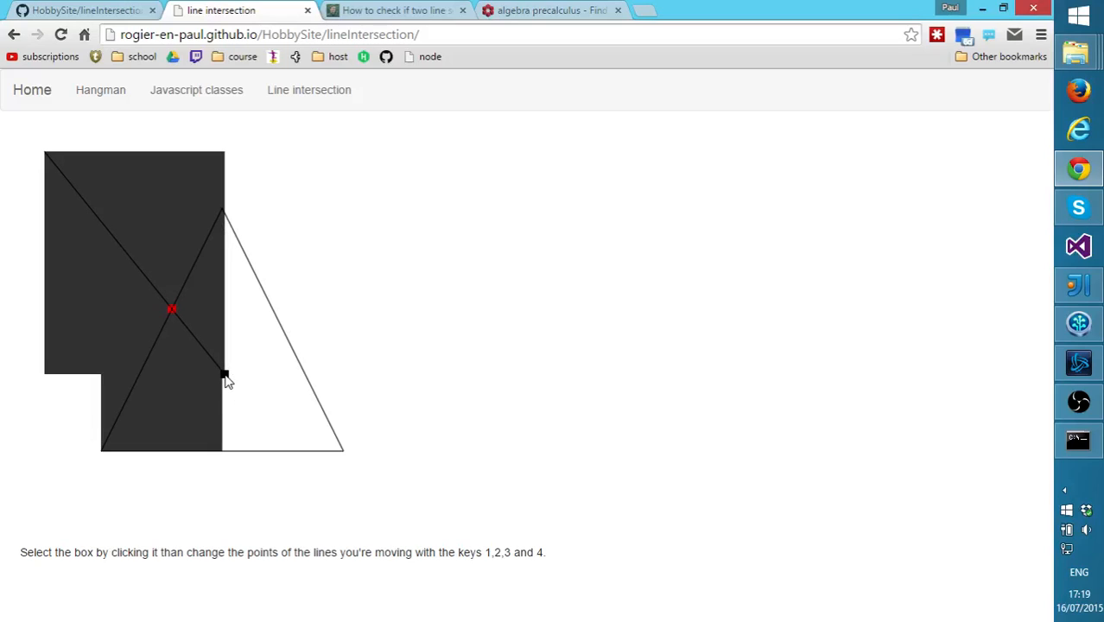
pyautogui.moveTo(225, 377); pyautogui.dragTo(342, 480)
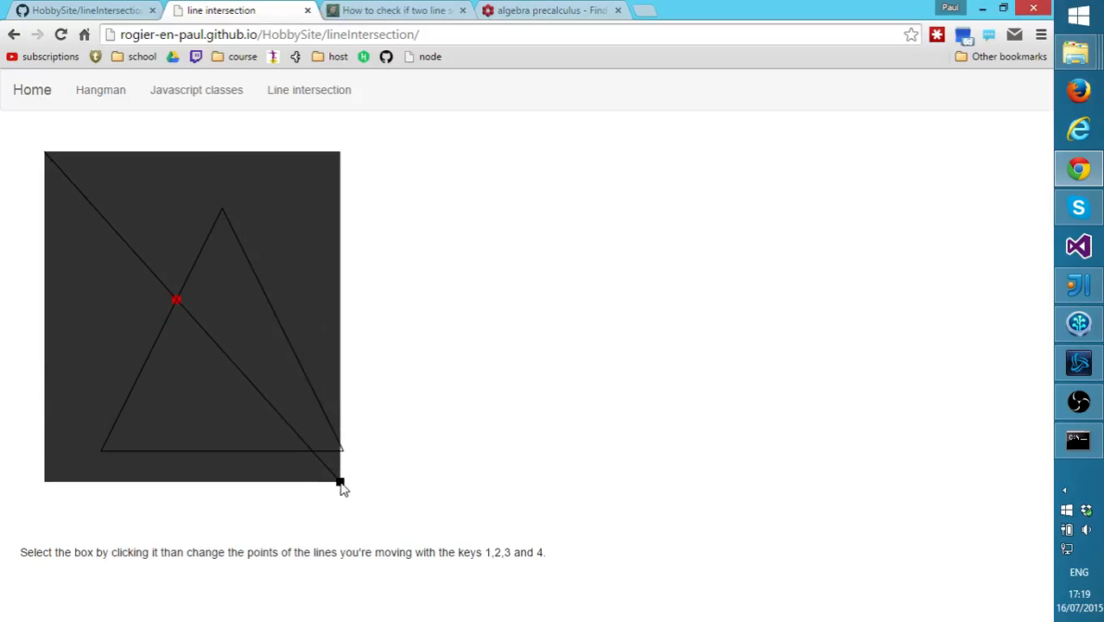
pyautogui.moveTo(342, 482); pyautogui.dragTo(311, 453)
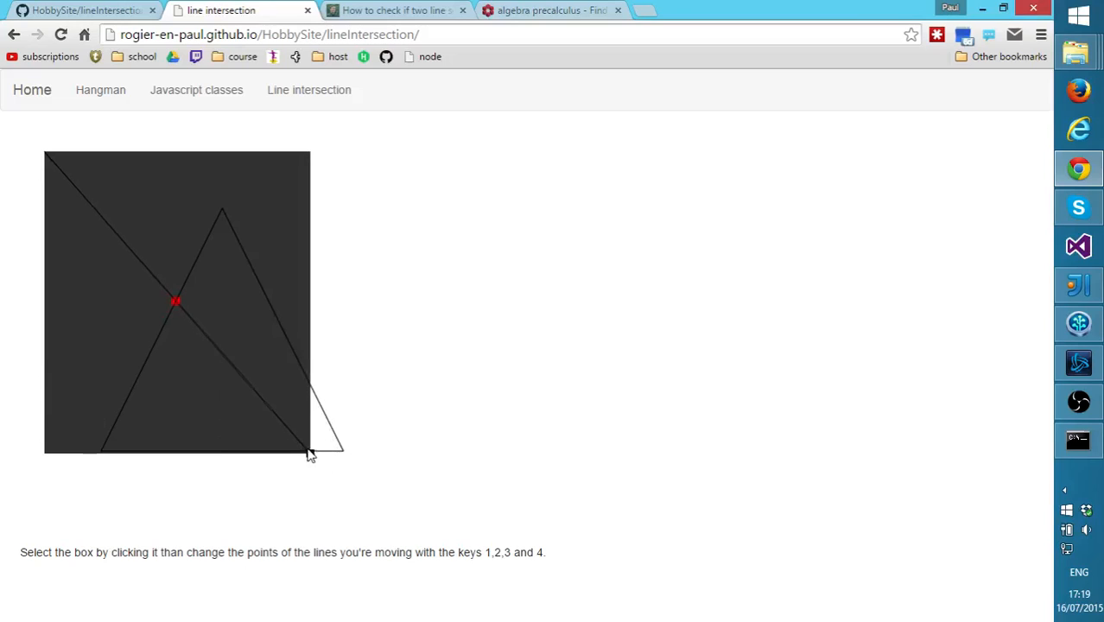
pyautogui.moveTo(311, 452); pyautogui.dragTo(376, 522)
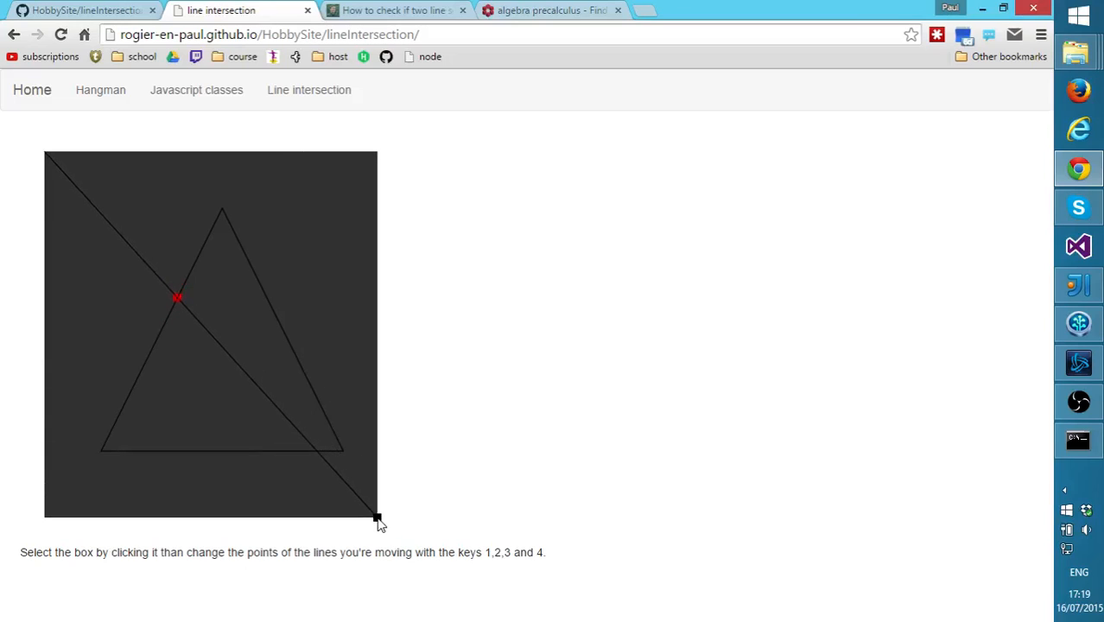
pyautogui.moveTo(377, 519); pyautogui.dragTo(315, 215)
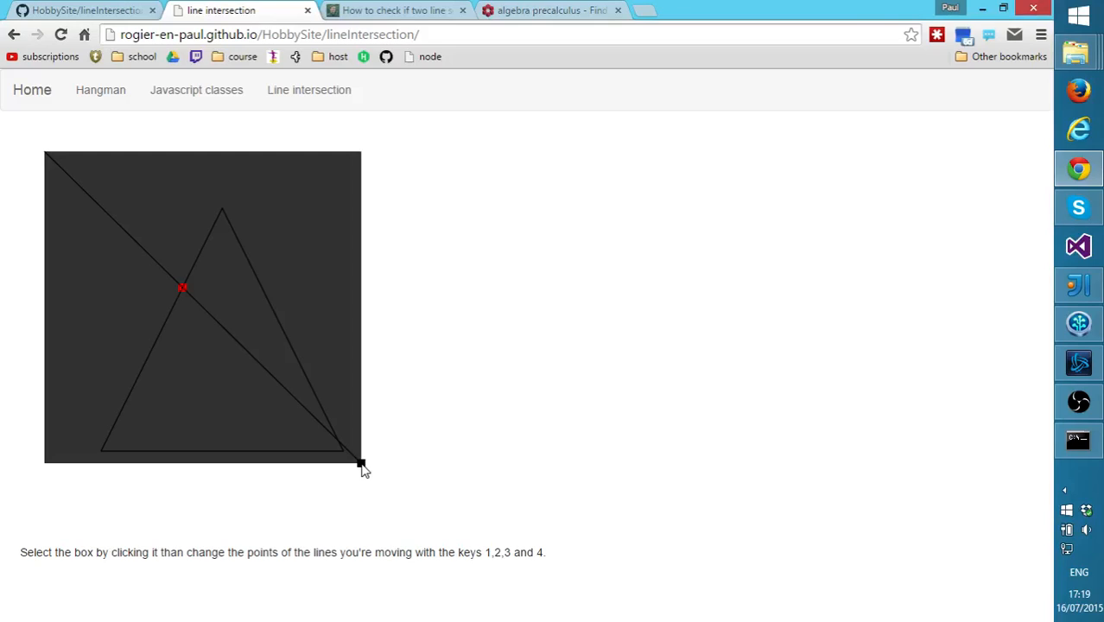
# Narrow the box then set its diagonal through the triangle's apex, showing the red marker
pyautogui.moveTo(361, 464); pyautogui.dragTo(222, 477)
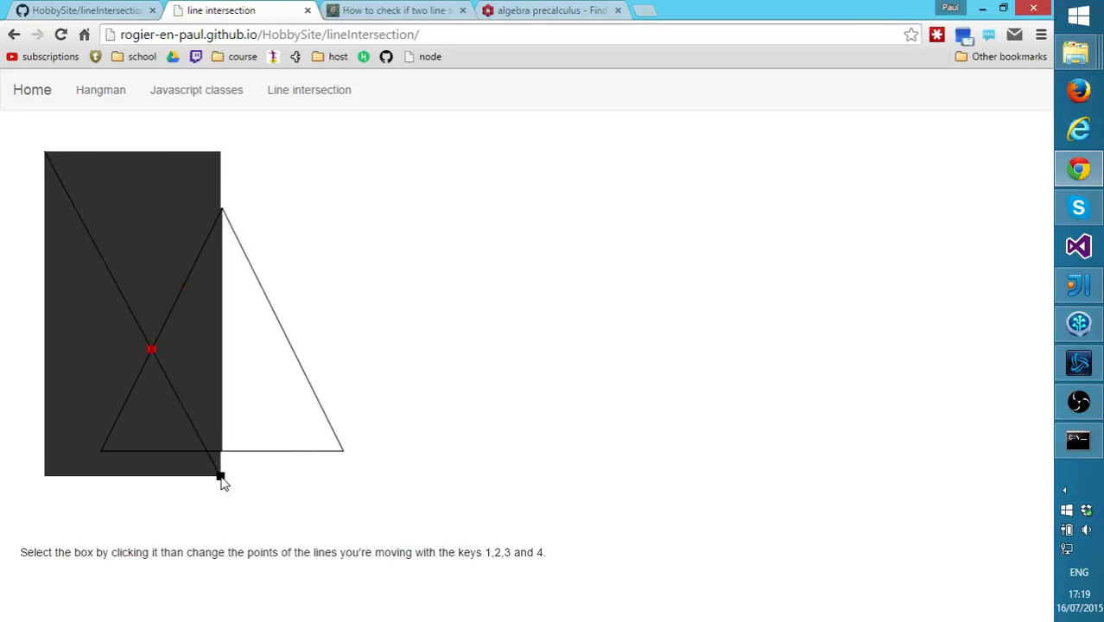
pyautogui.moveTo(221, 477); pyautogui.dragTo(344, 256)
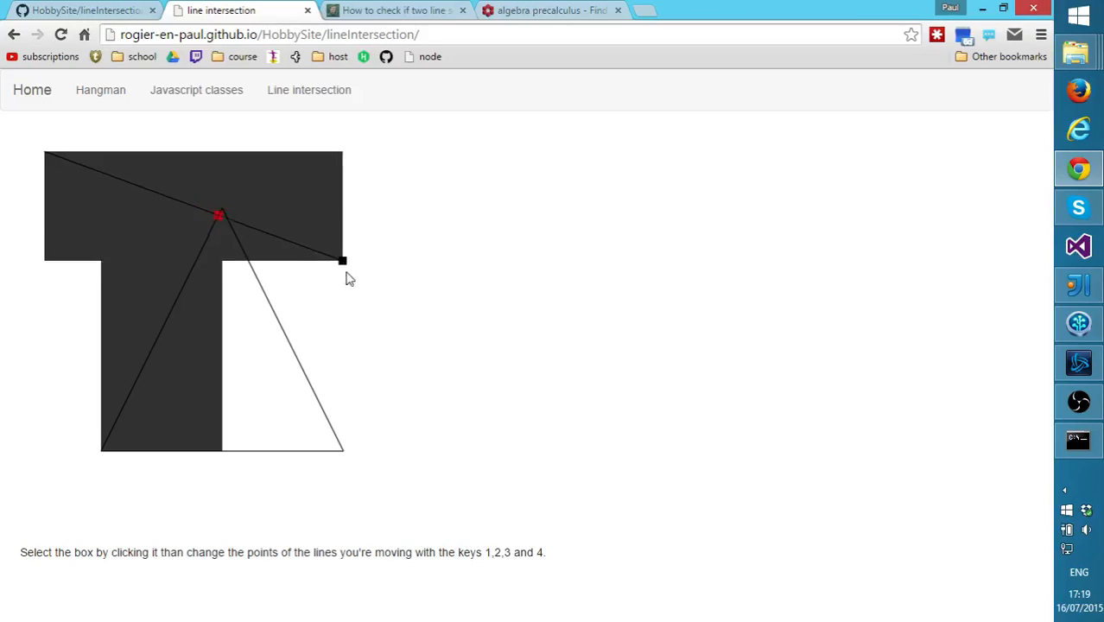
# Enlarge the box across the triangle, then shrink it back to a thin bar above with no marker
pyautogui.moveTo(342, 260); pyautogui.dragTo(394, 416)
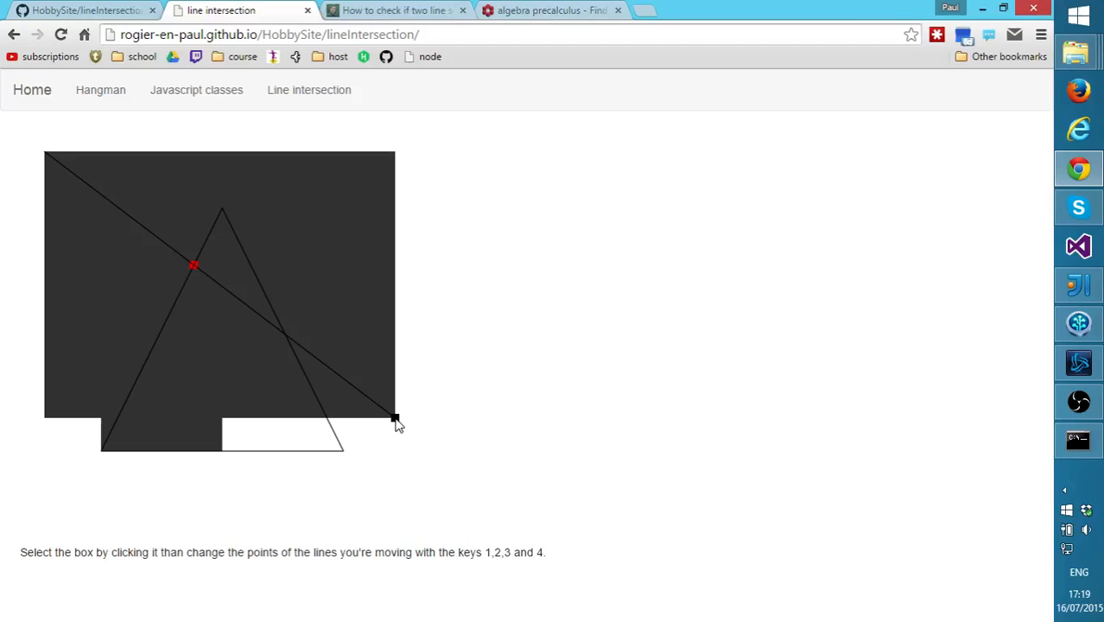
pyautogui.moveTo(394, 420); pyautogui.dragTo(365, 312)
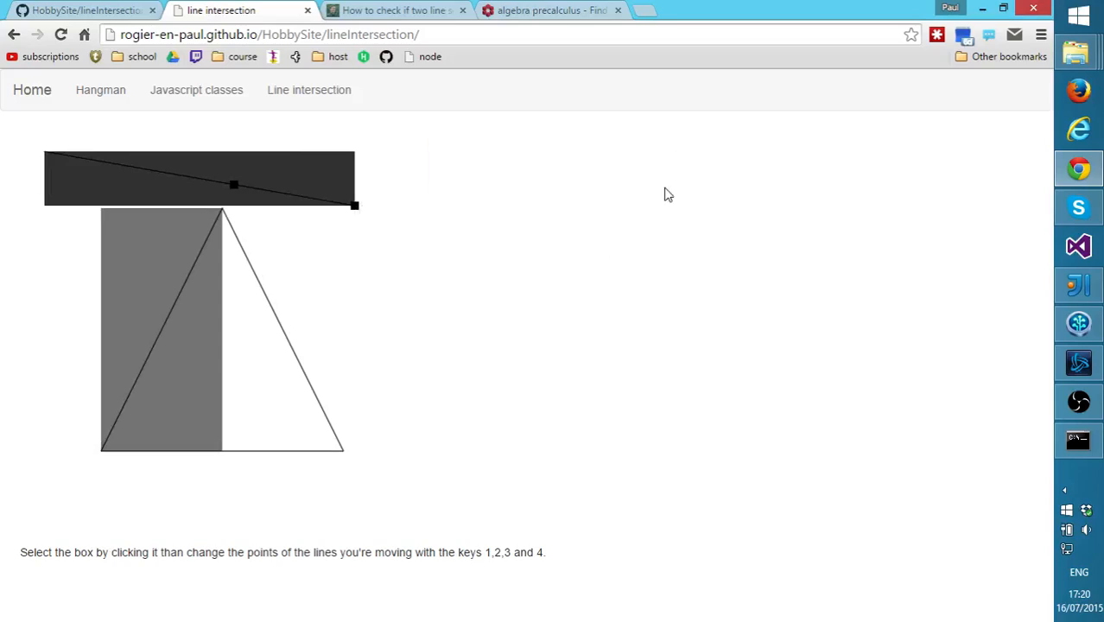
pyautogui.moveTo(668, 221)
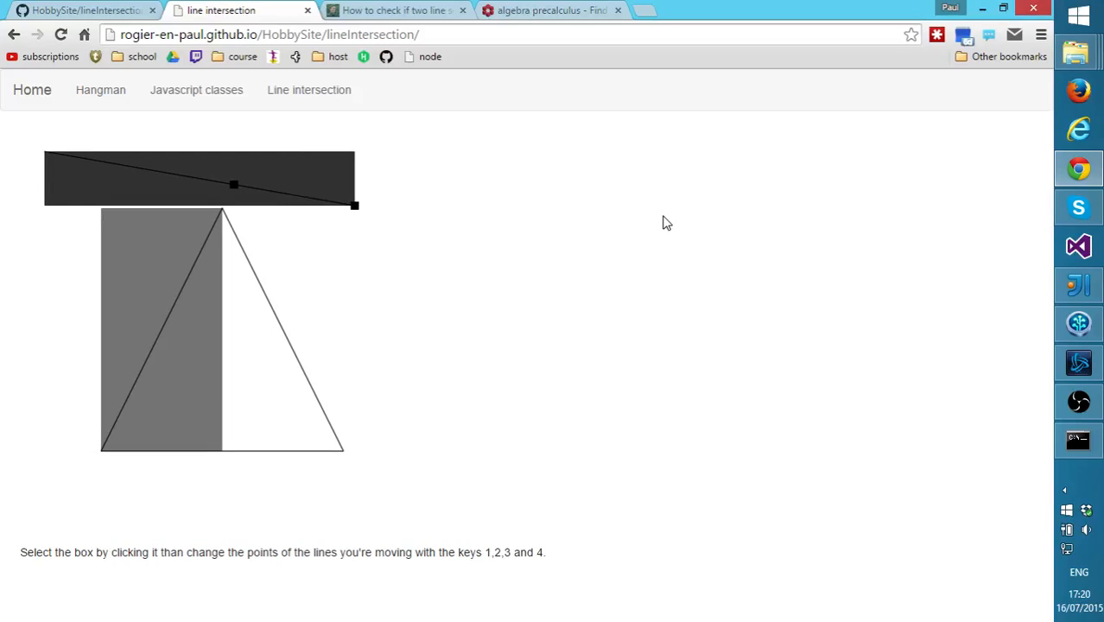
pyautogui.moveTo(653, 218)
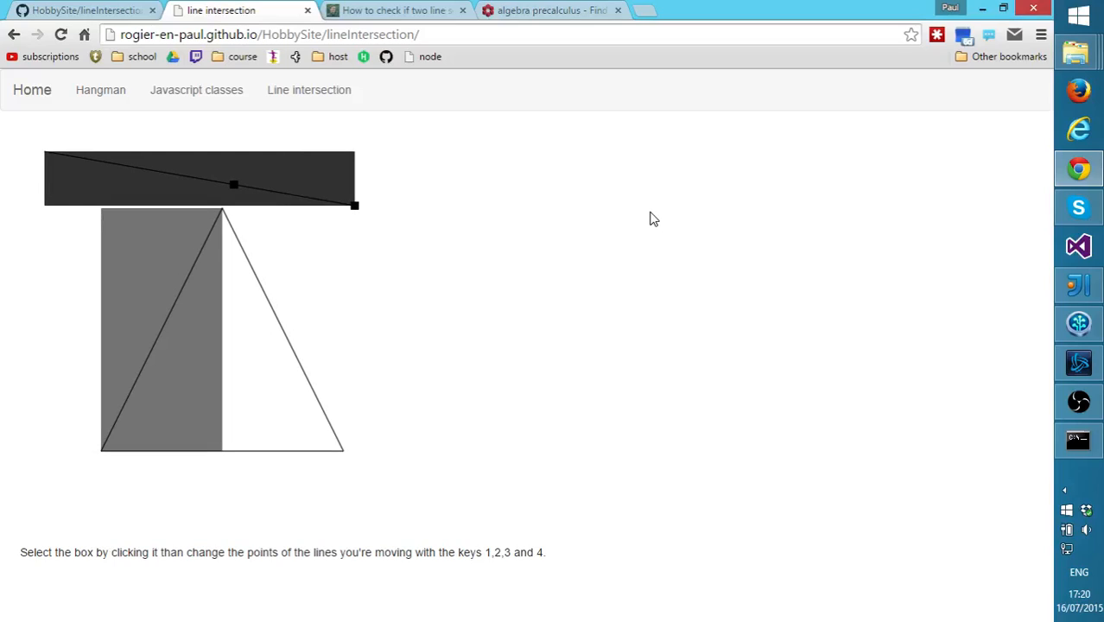
pyautogui.moveTo(1078, 287)
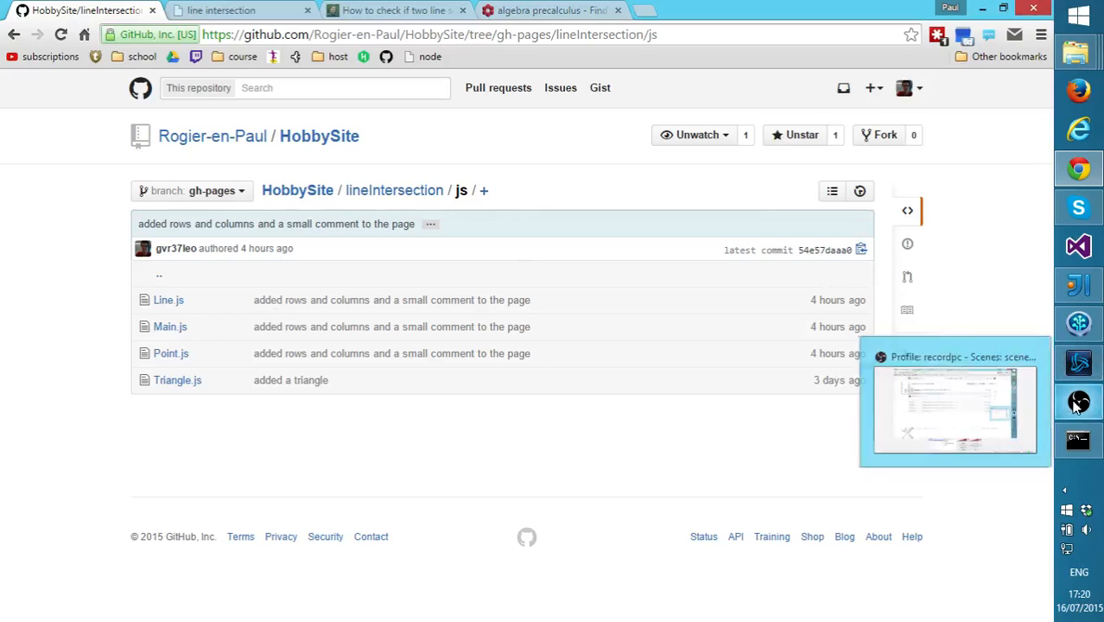
pyautogui.moveTo(1078, 404)
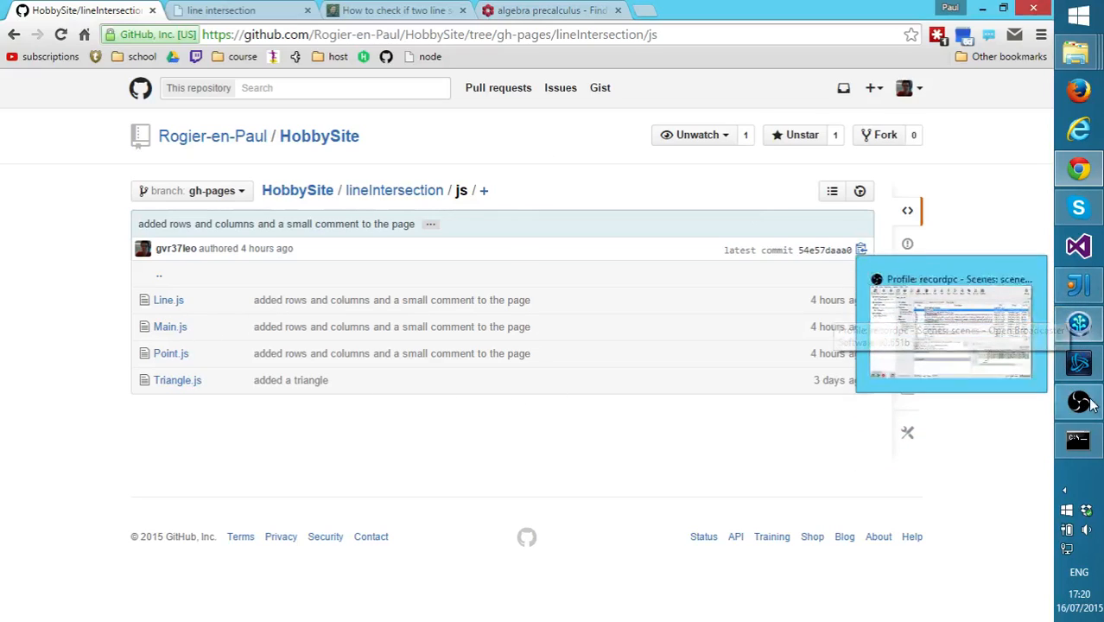